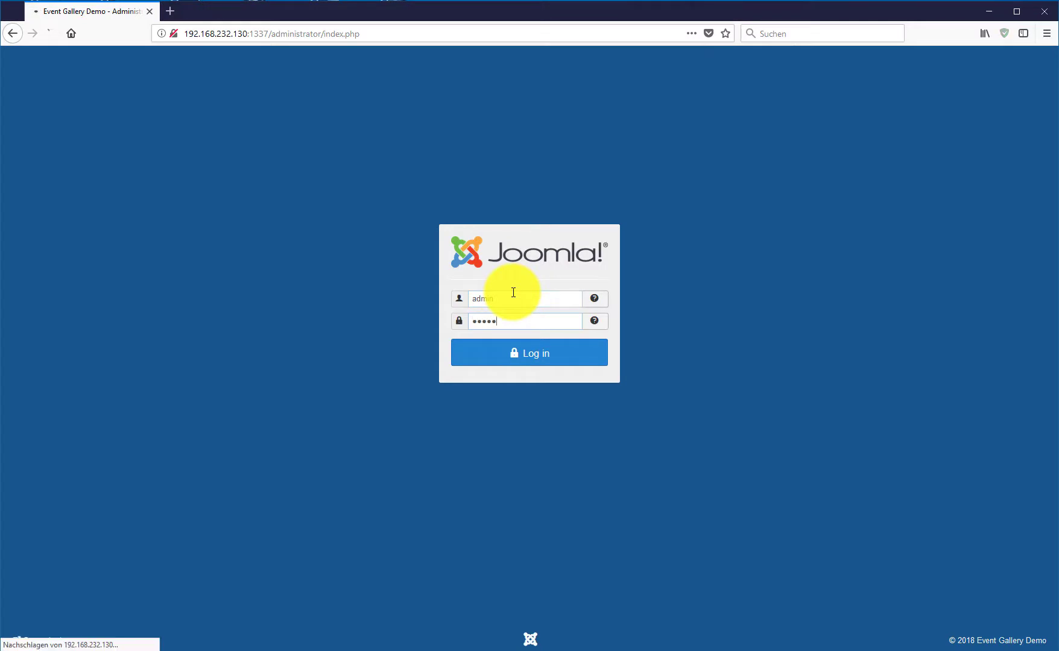
- Log in to the backend and install the pkg_eventgallery zip via the extension installer
{"action": "left_click", "coordinate": [529, 352]}
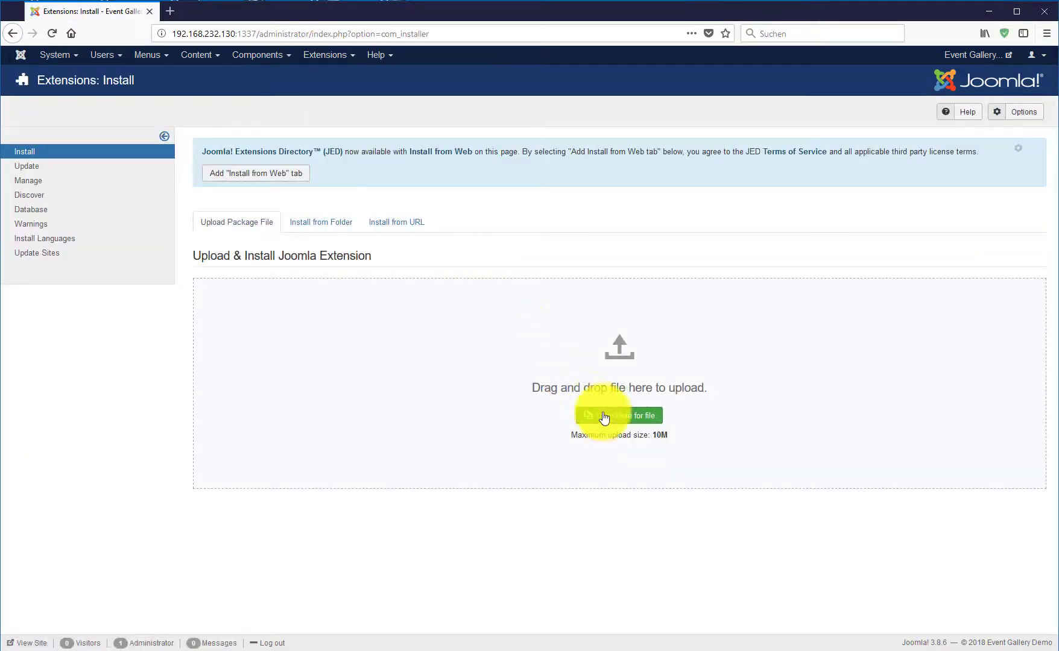
{"action": "left_click", "coordinate": [618, 415]}
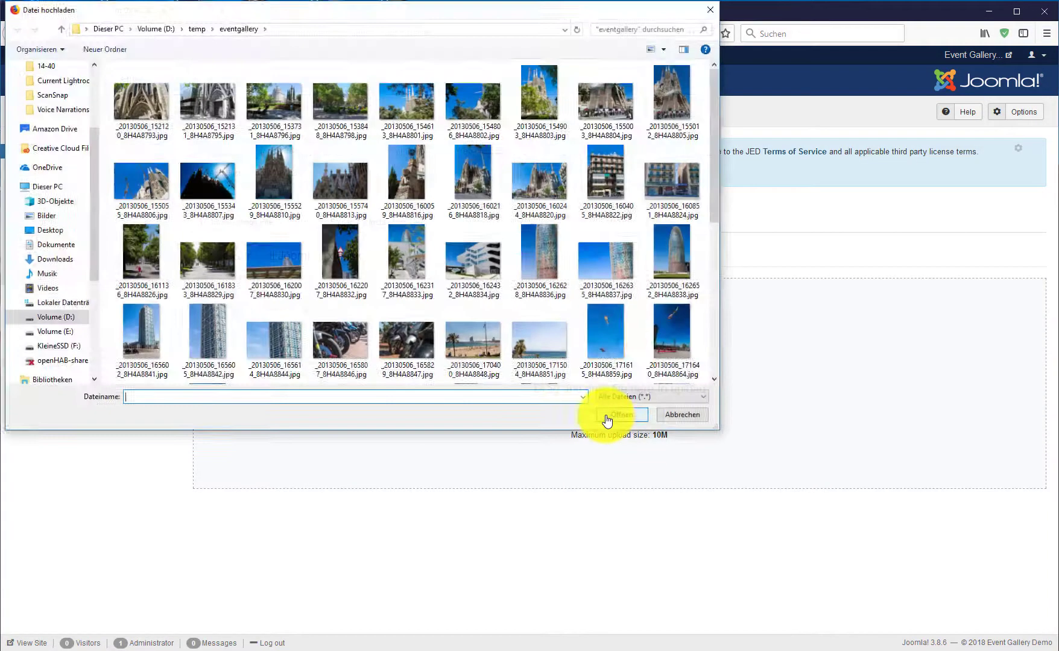
{"action": "scroll", "scroll_direction": "down", "scroll_amount": 3}
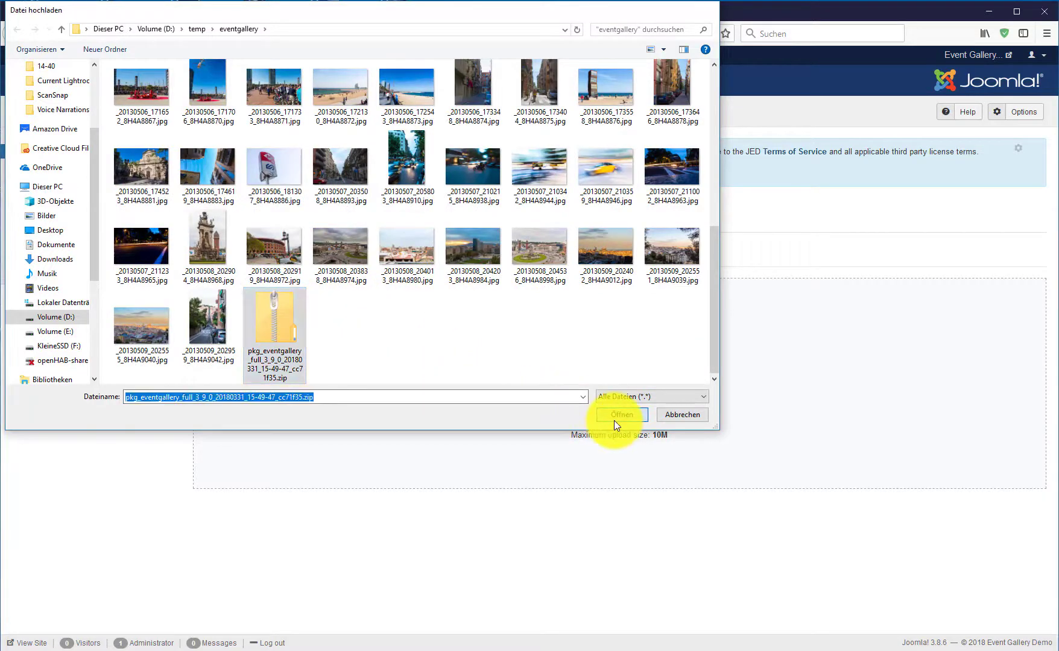
{"action": "left_click", "coordinate": [619, 414]}
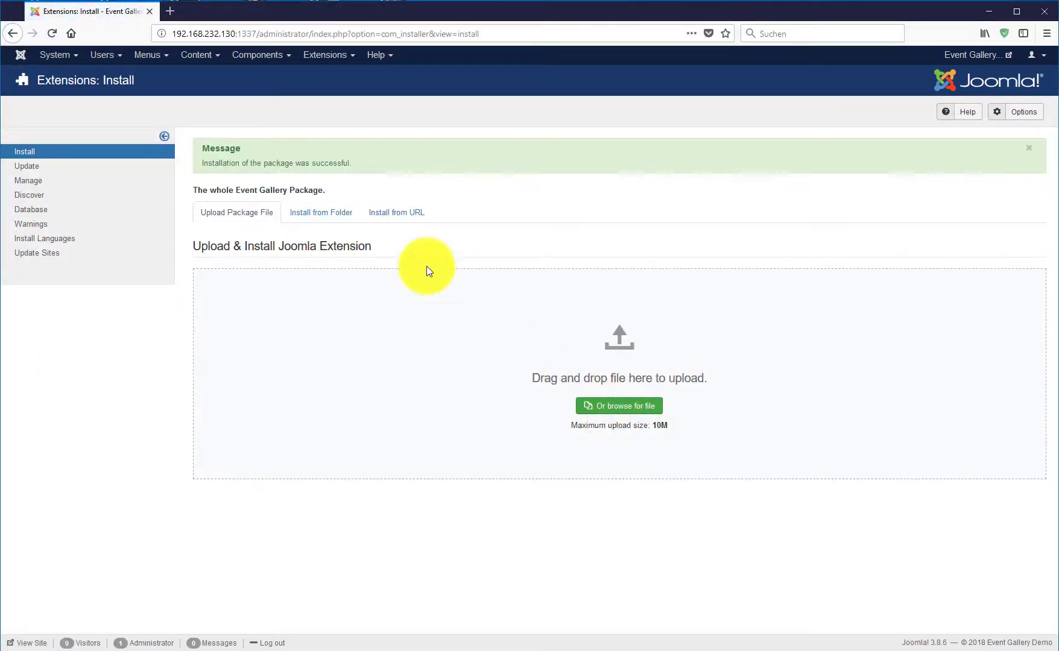
- Go to Components > Event Gallery and show its (empty) Manage Events list
{"action": "left_click", "coordinate": [258, 55]}
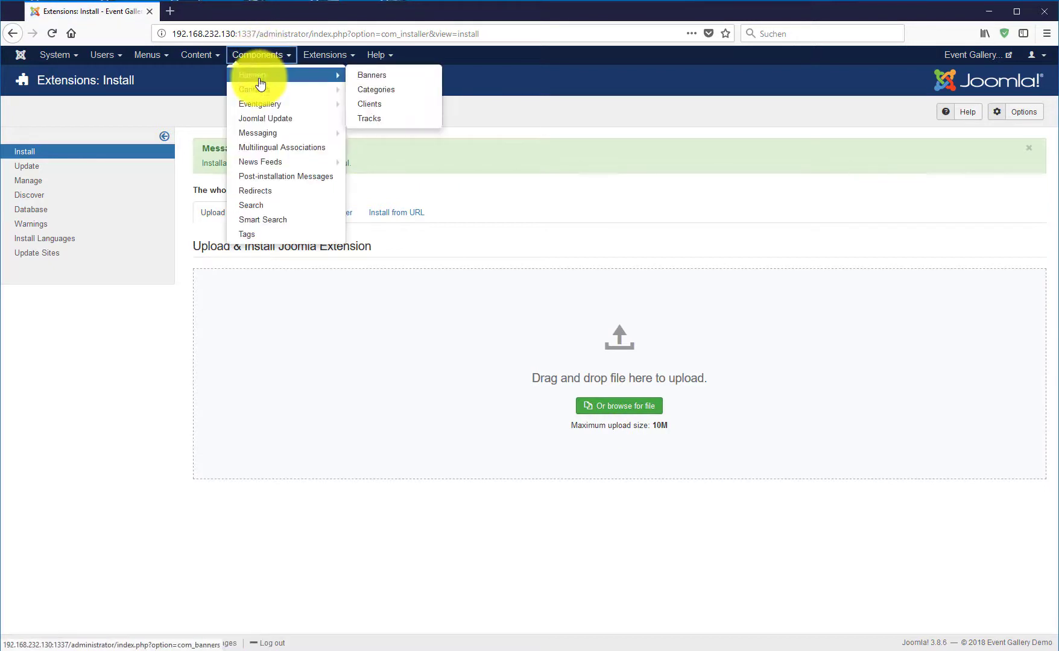
{"action": "left_click", "coordinate": [260, 104]}
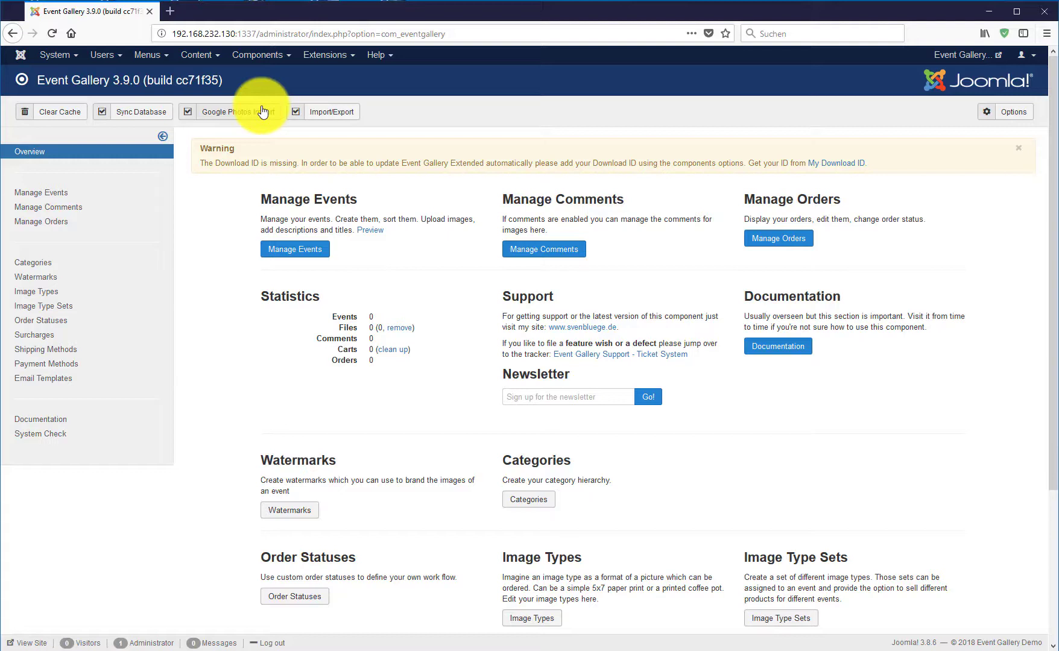
{"action": "mouse_move", "coordinate": [295, 274]}
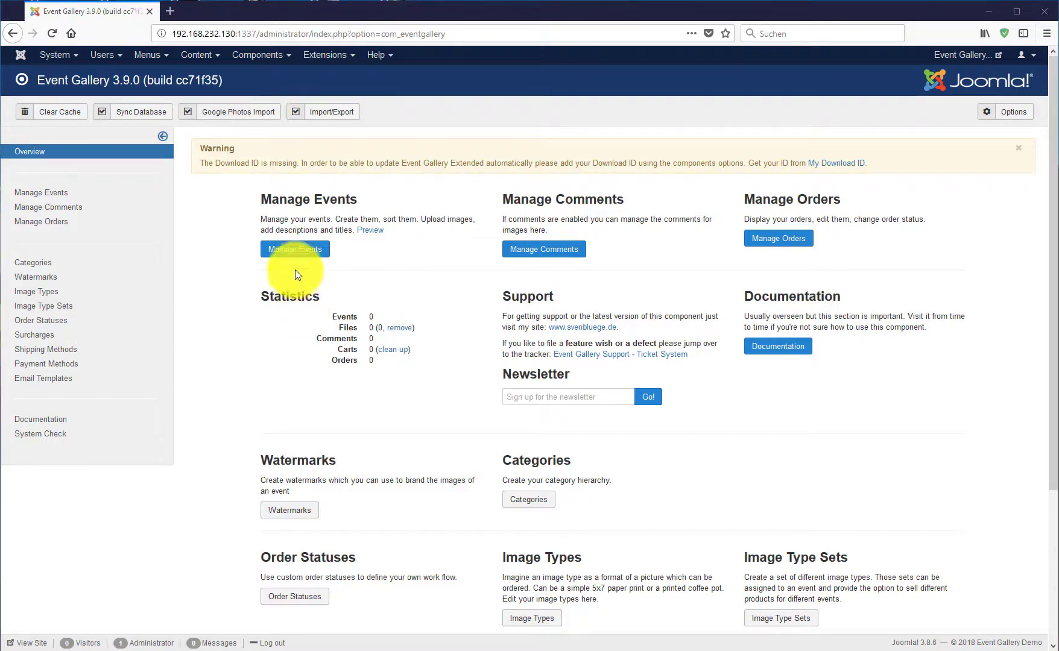
{"action": "left_click", "coordinate": [295, 248]}
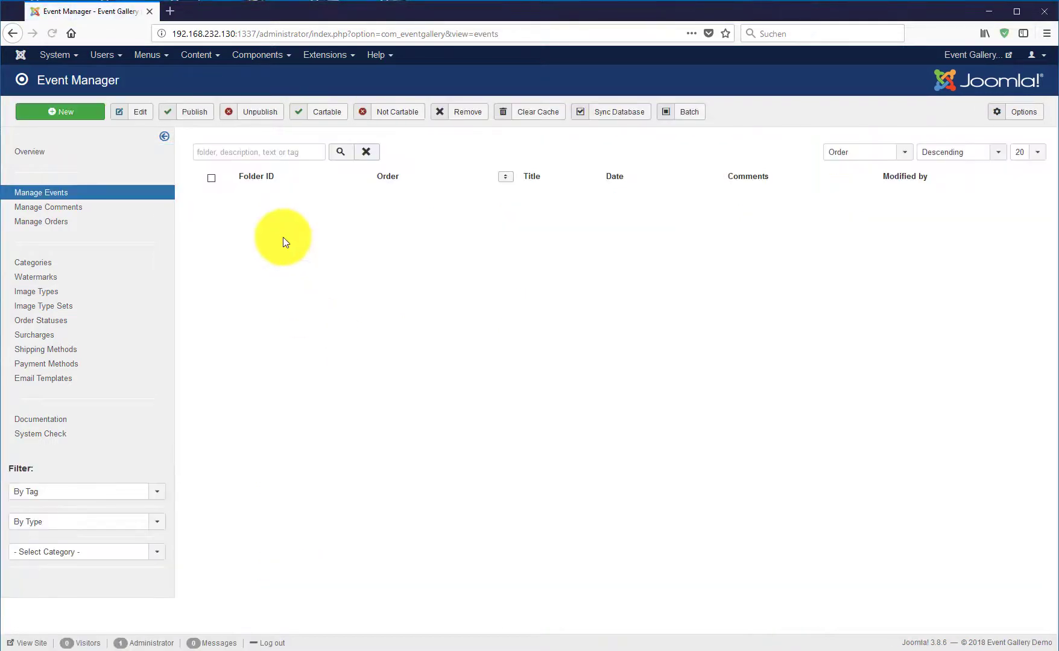
- Create event 'My Demo Album' with folder 'demo', Published Yes, save it and go to its uploads
{"action": "left_click", "coordinate": [59, 111]}
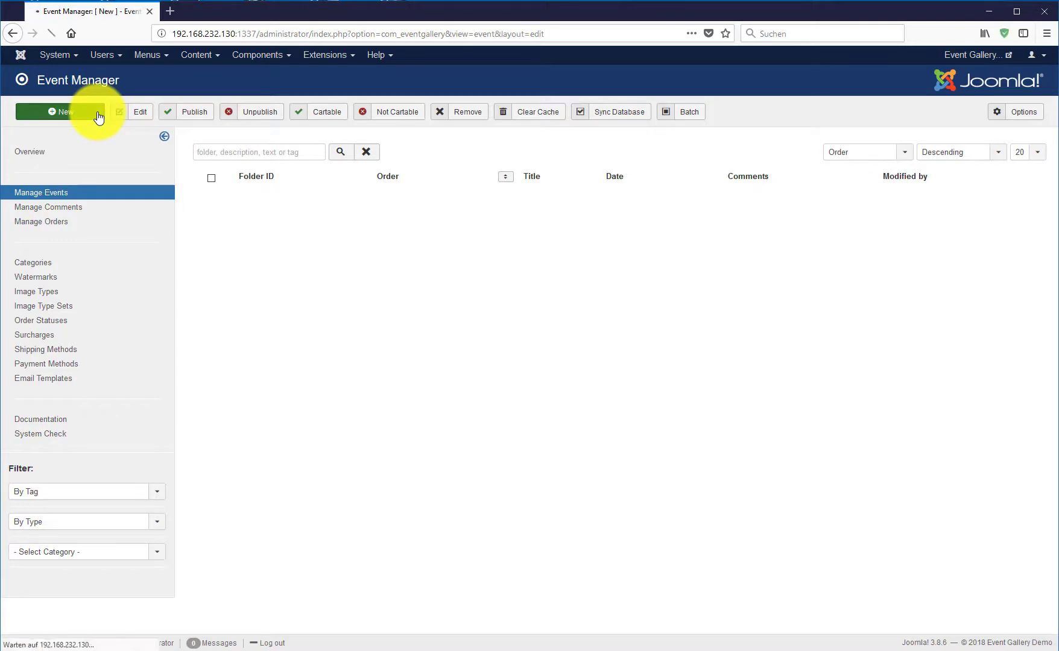
{"action": "left_click", "coordinate": [58, 111]}
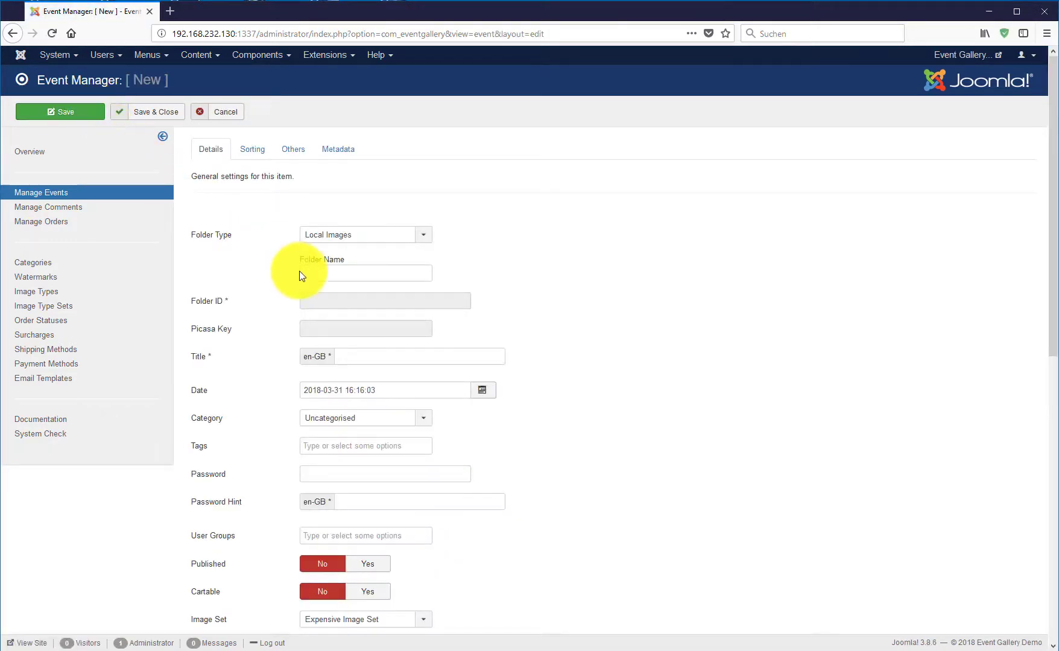
{"action": "left_click", "coordinate": [365, 273]}
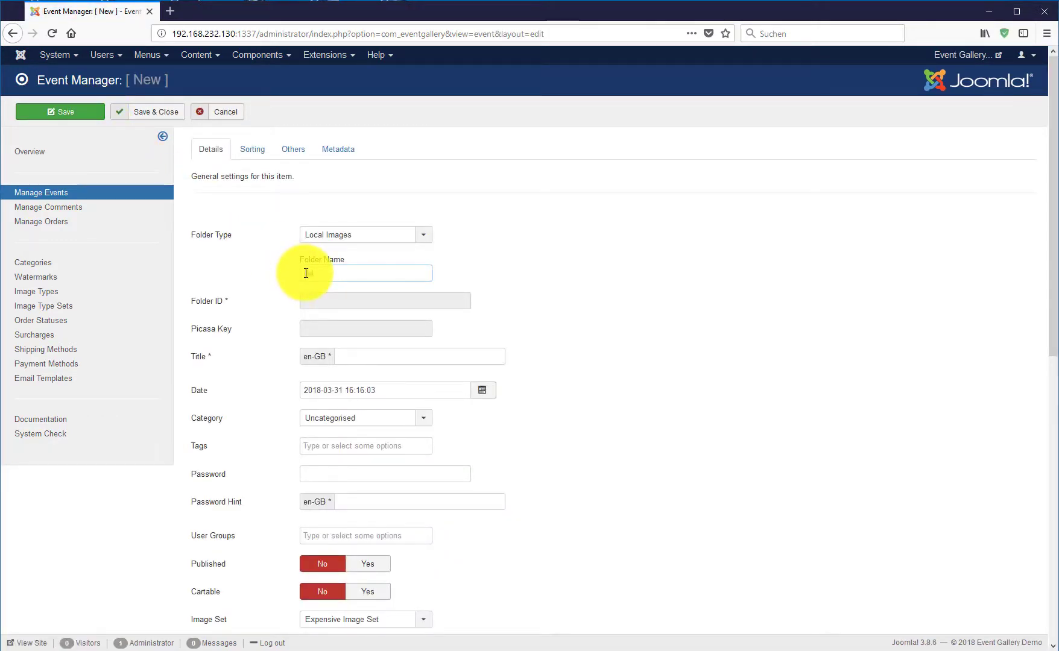
{"action": "type", "text": "demo"}
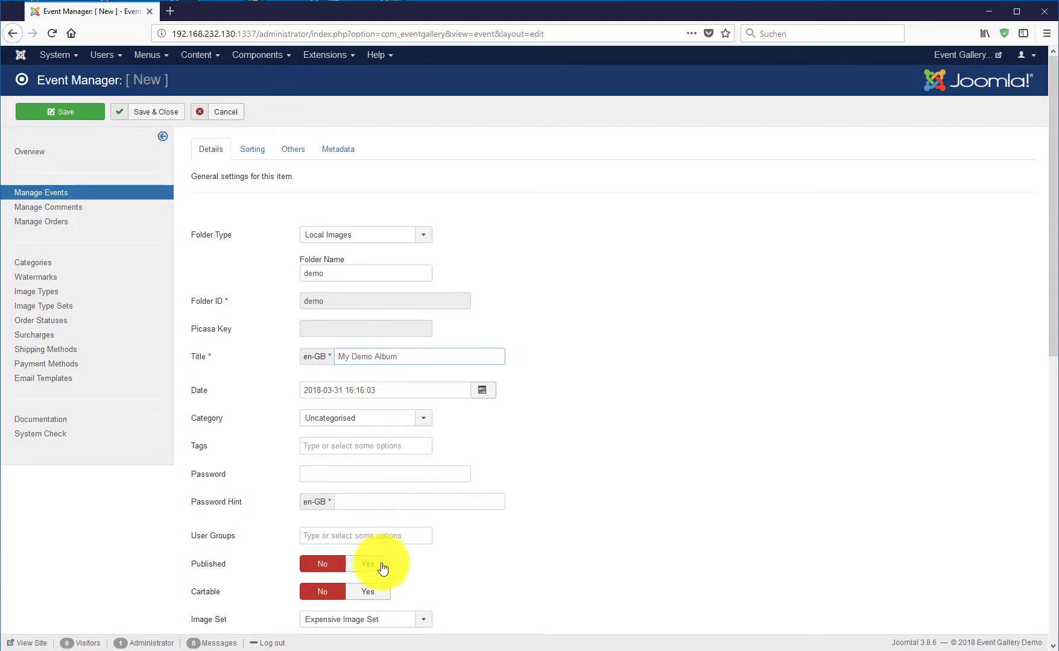
{"action": "left_click", "coordinate": [368, 563]}
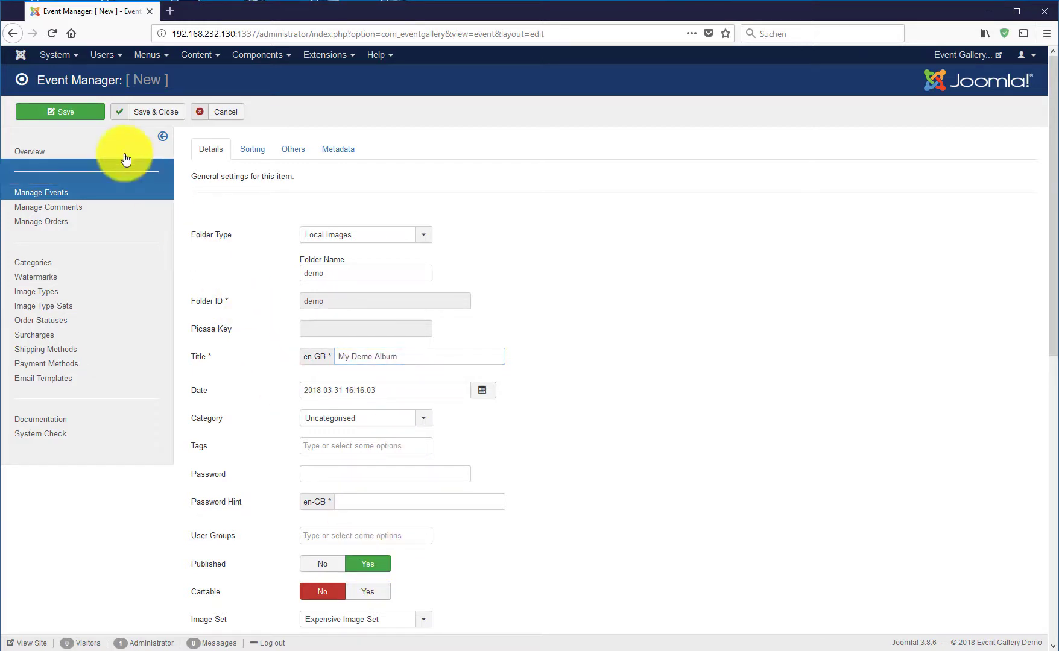
{"action": "left_click", "coordinate": [59, 111]}
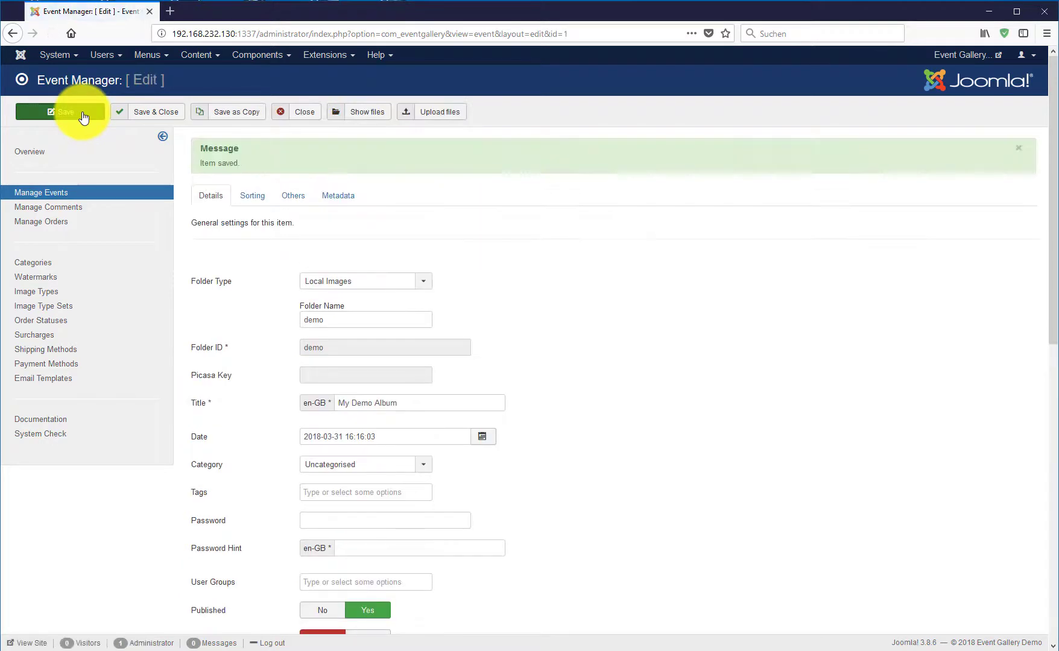
{"action": "left_click", "coordinate": [431, 111]}
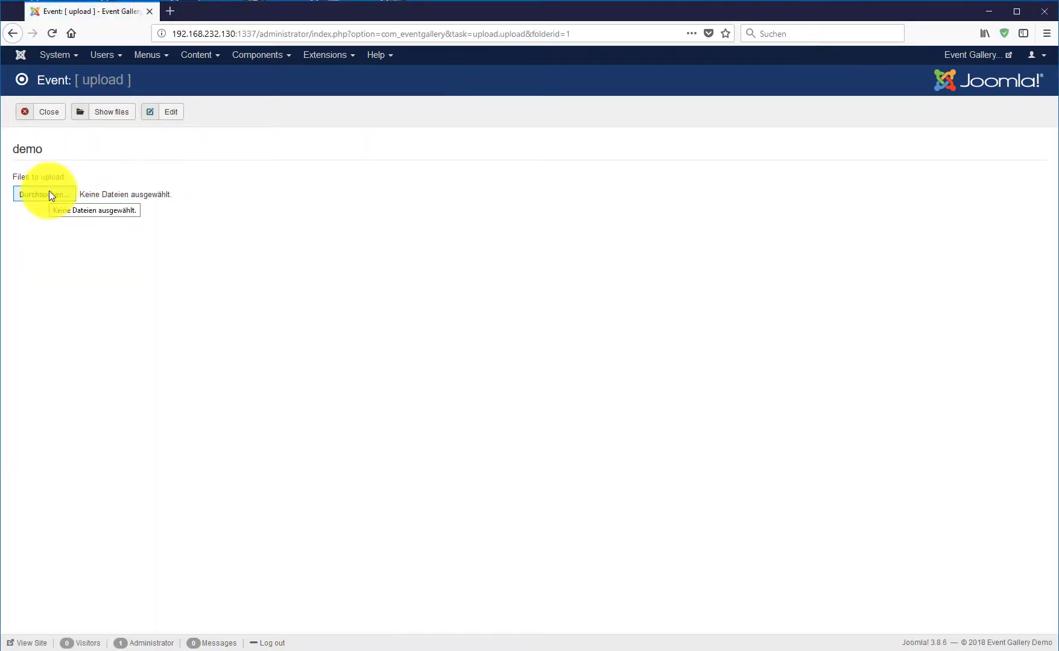
- Upload all 65 images to the demo event and return to the event list
{"action": "left_click", "coordinate": [44, 194]}
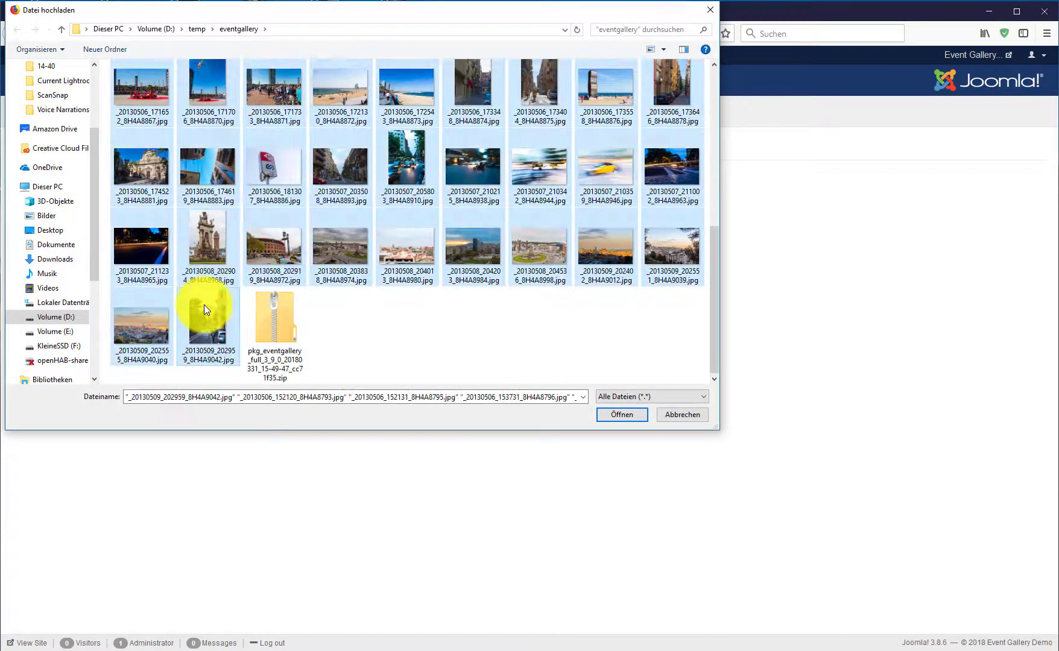
{"action": "left_click", "coordinate": [620, 414]}
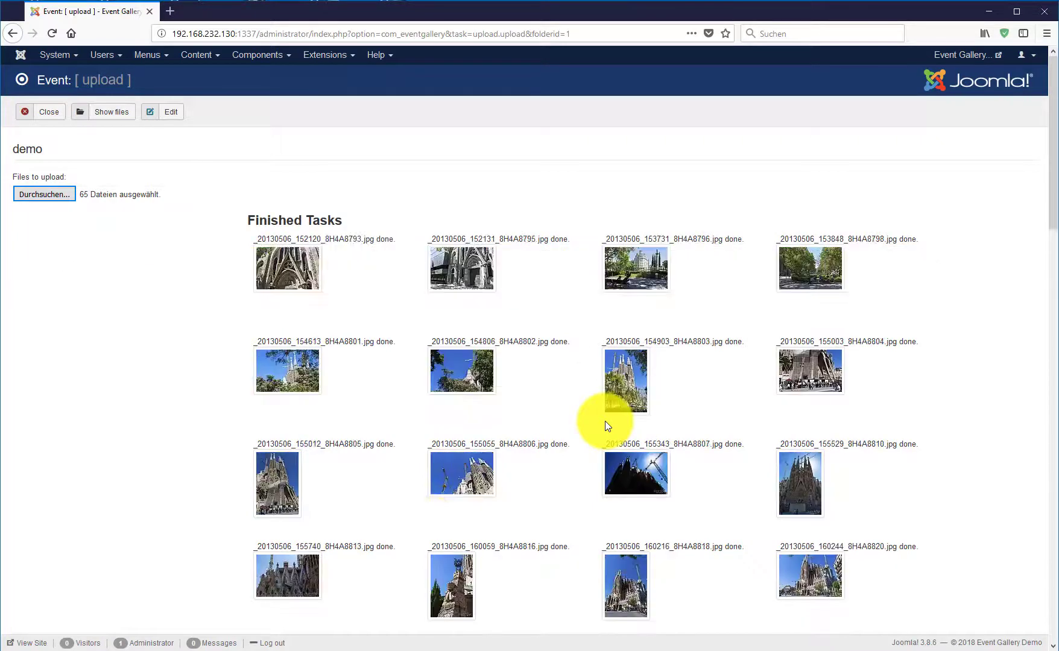
{"action": "mouse_move", "coordinate": [48, 111]}
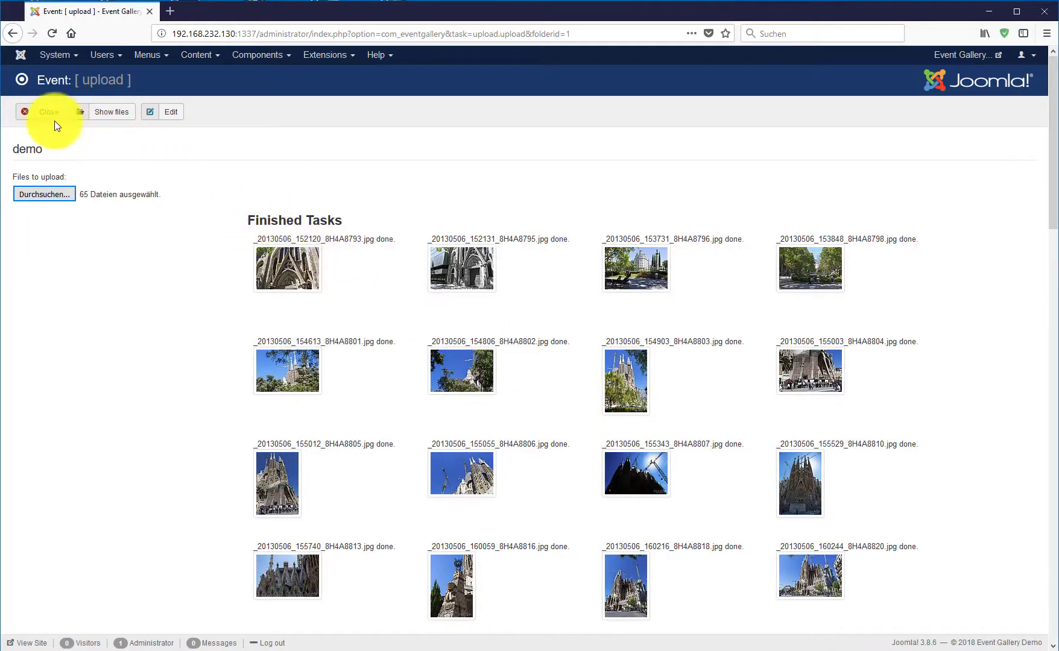
{"action": "left_click", "coordinate": [44, 111]}
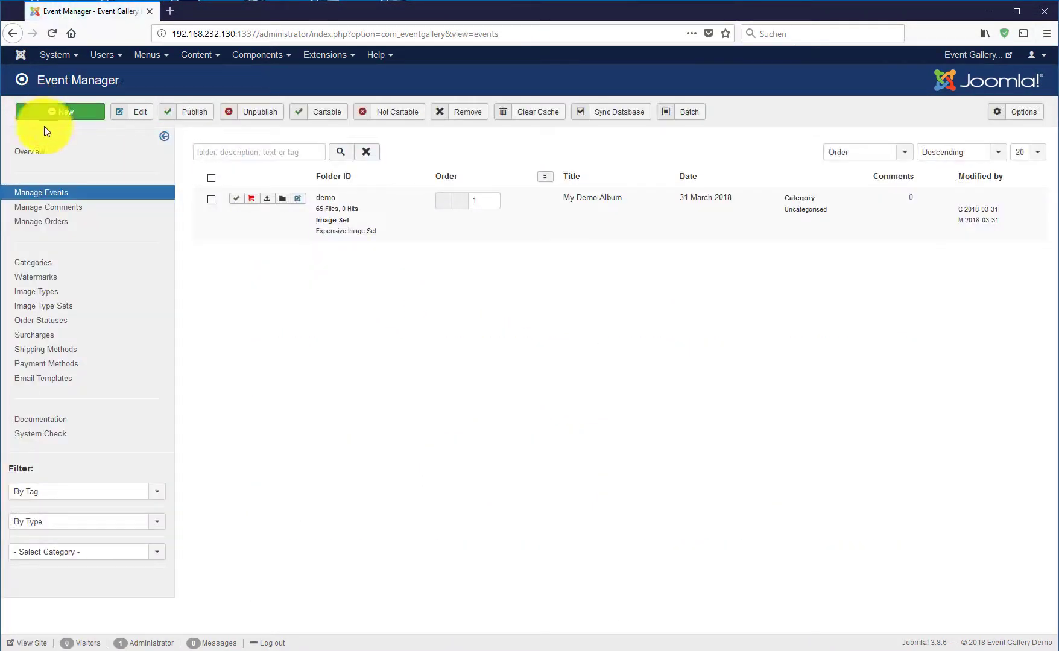
{"action": "mouse_move", "coordinate": [43, 154]}
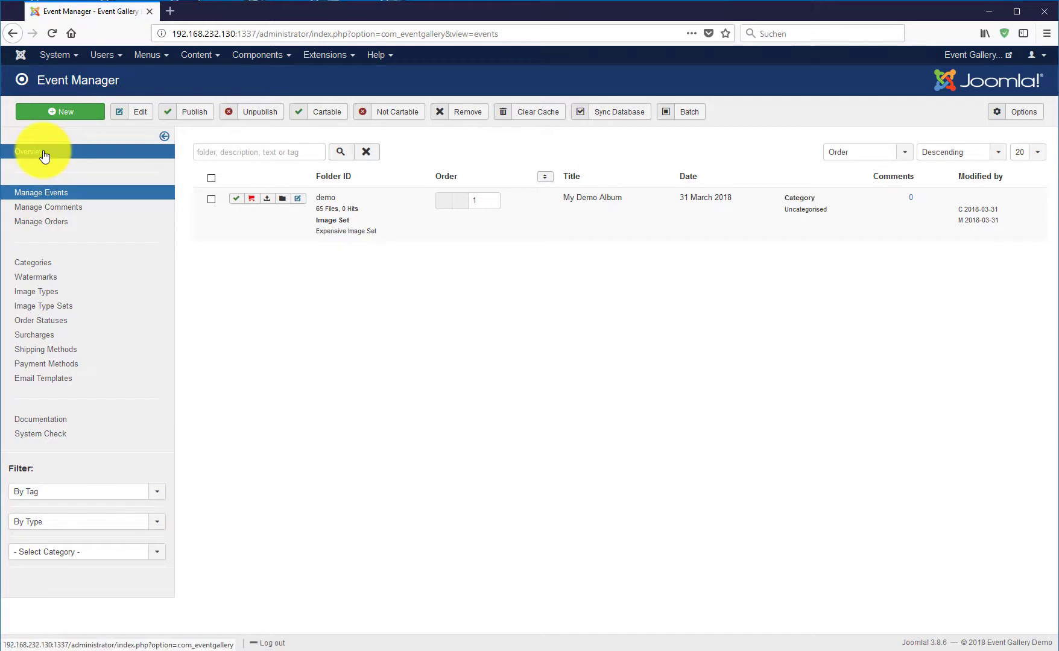
- Return to the Event Gallery overview and preview the events on the public site
{"action": "left_click", "coordinate": [29, 151]}
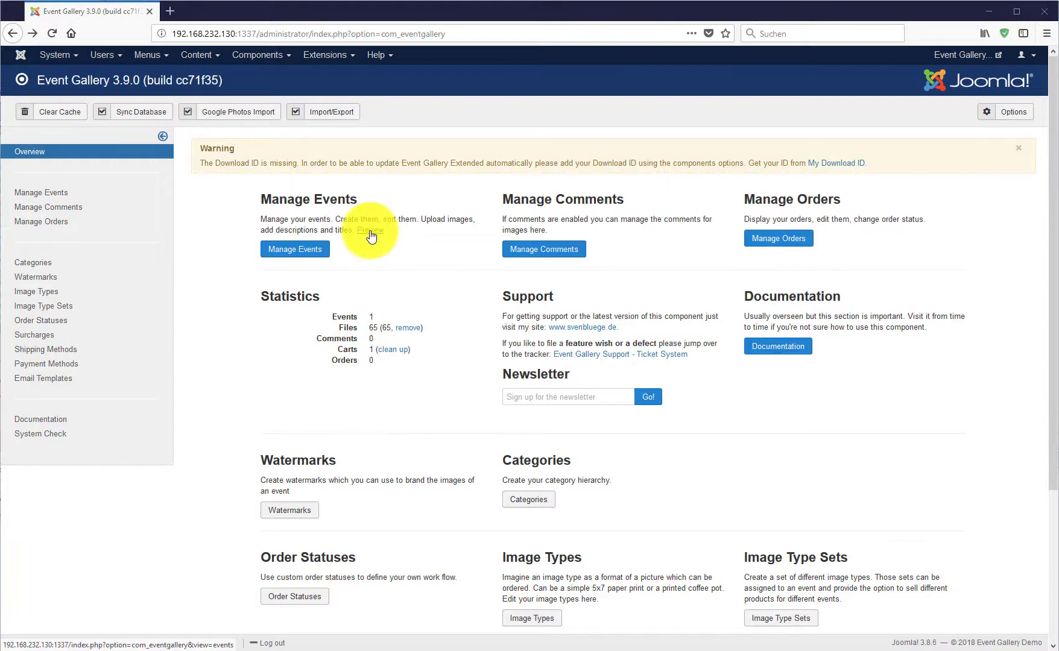
{"action": "left_click", "coordinate": [371, 230]}
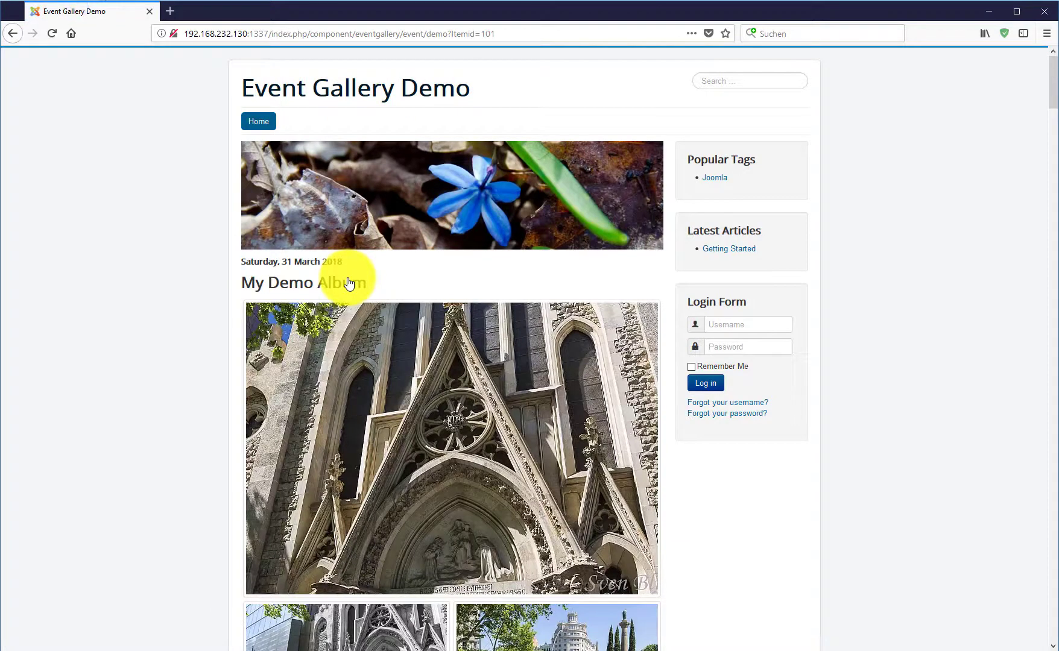
{"action": "scroll", "scroll_direction": "down", "scroll_amount": 3}
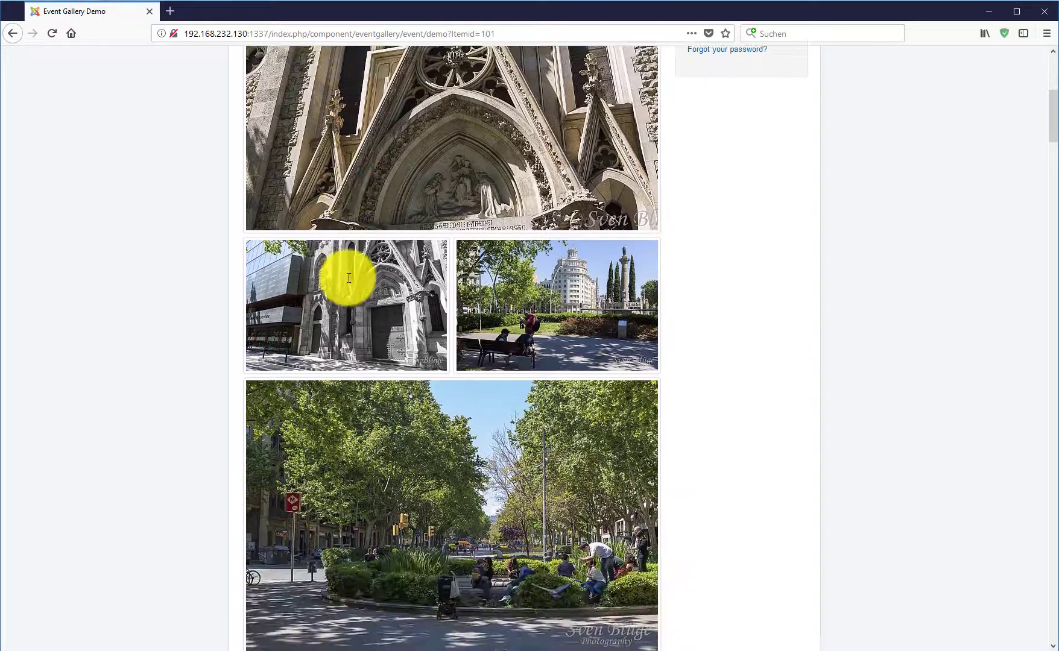
{"action": "scroll", "scroll_direction": "down", "scroll_amount": 3}
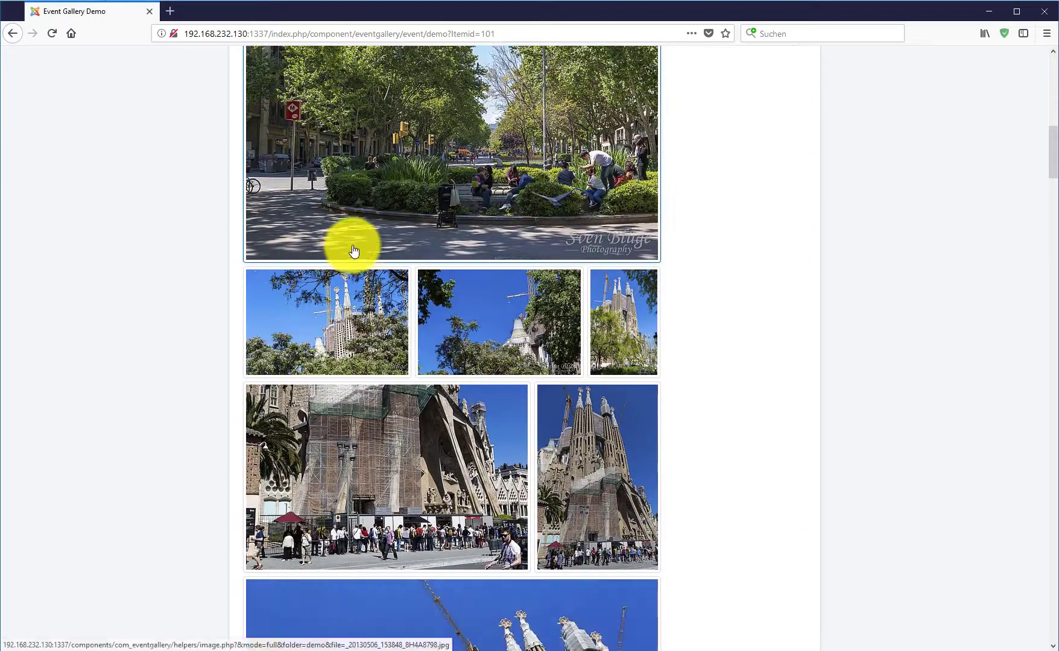
{"action": "left_click", "coordinate": [451, 156]}
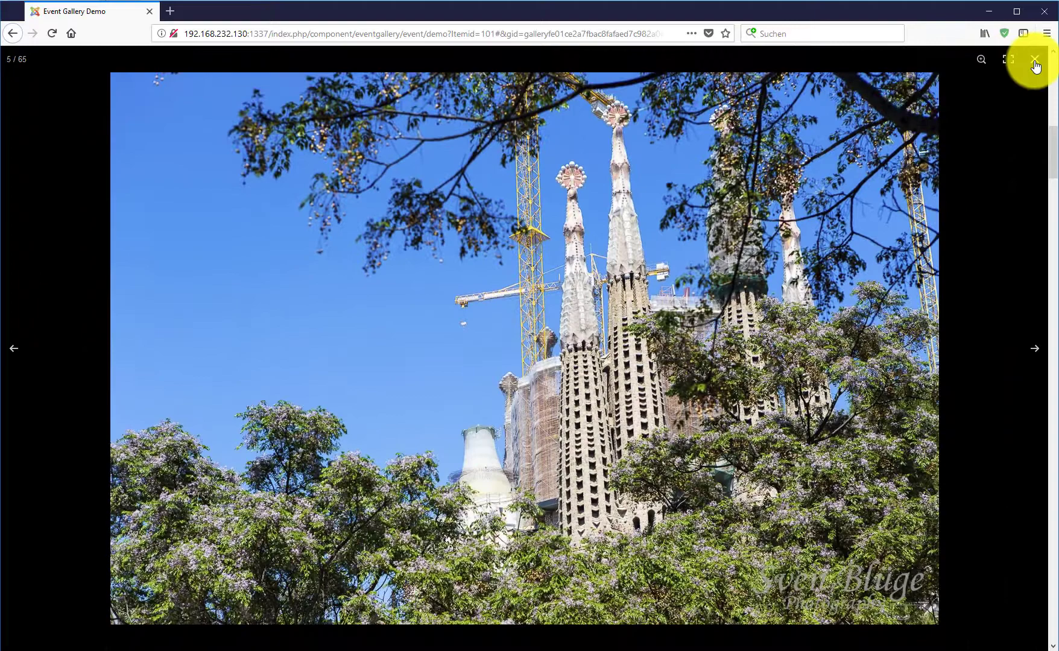
{"action": "left_click", "coordinate": [1035, 60]}
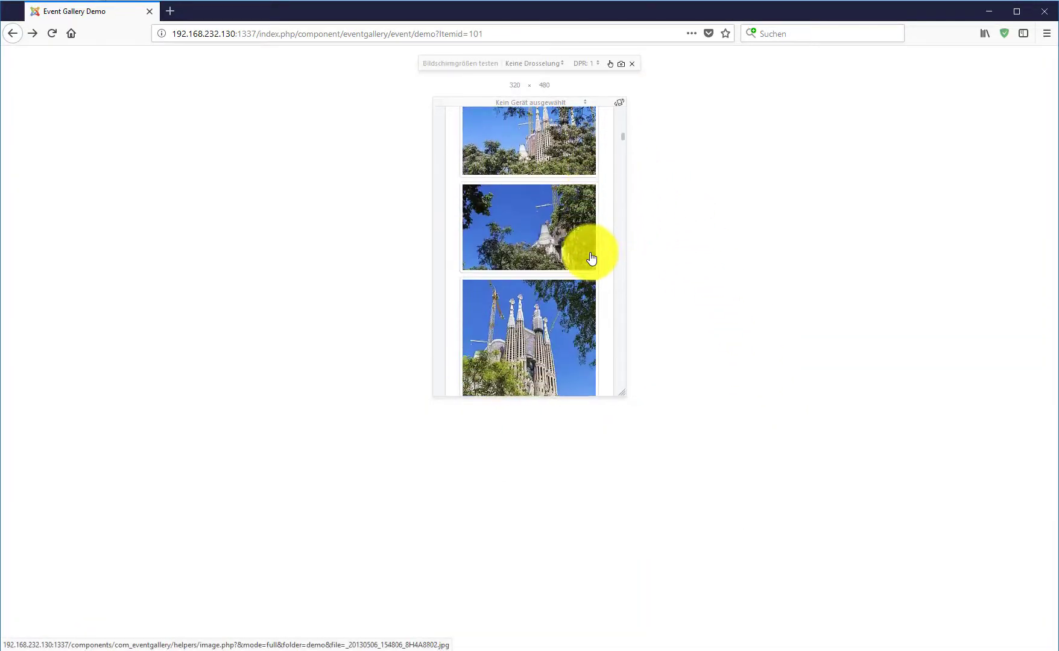
- Widen the responsive viewport to 730 px and scroll through the album page
{"action": "left_click_drag", "start_coordinate": [591, 259], "coordinate": [637, 268]}
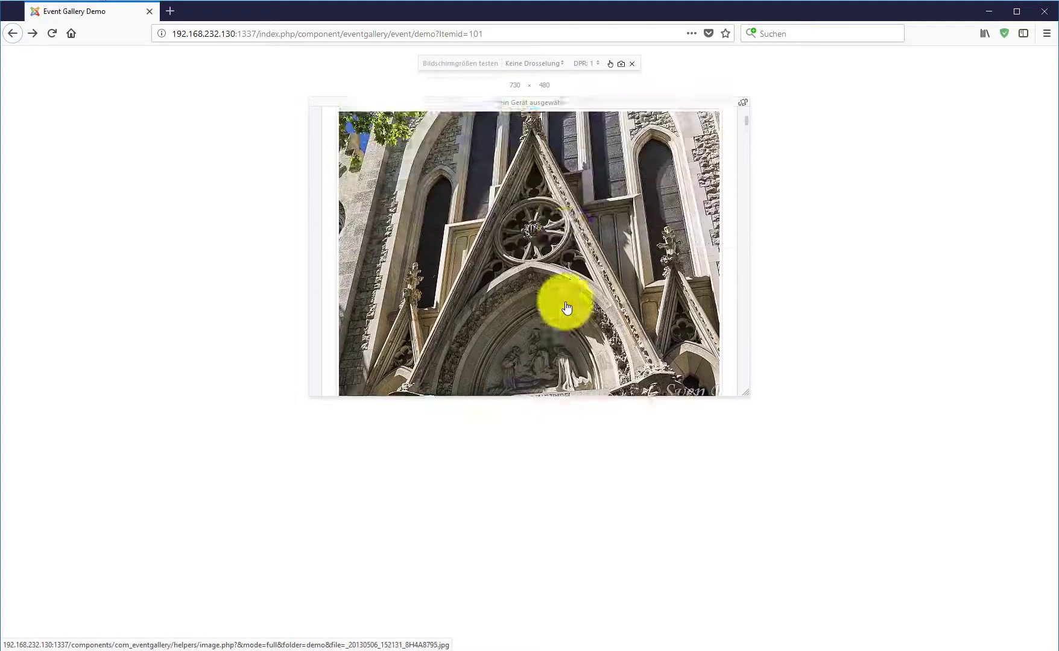
{"action": "scroll", "scroll_direction": "down", "scroll_amount": 3}
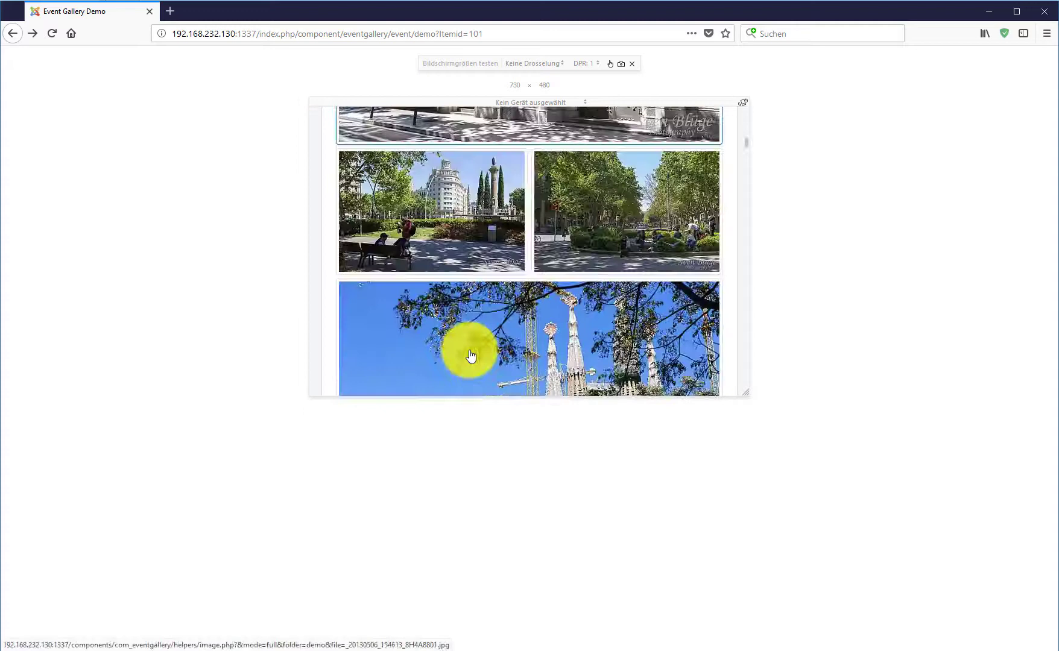
{"action": "scroll", "scroll_direction": "down", "scroll_amount": 3}
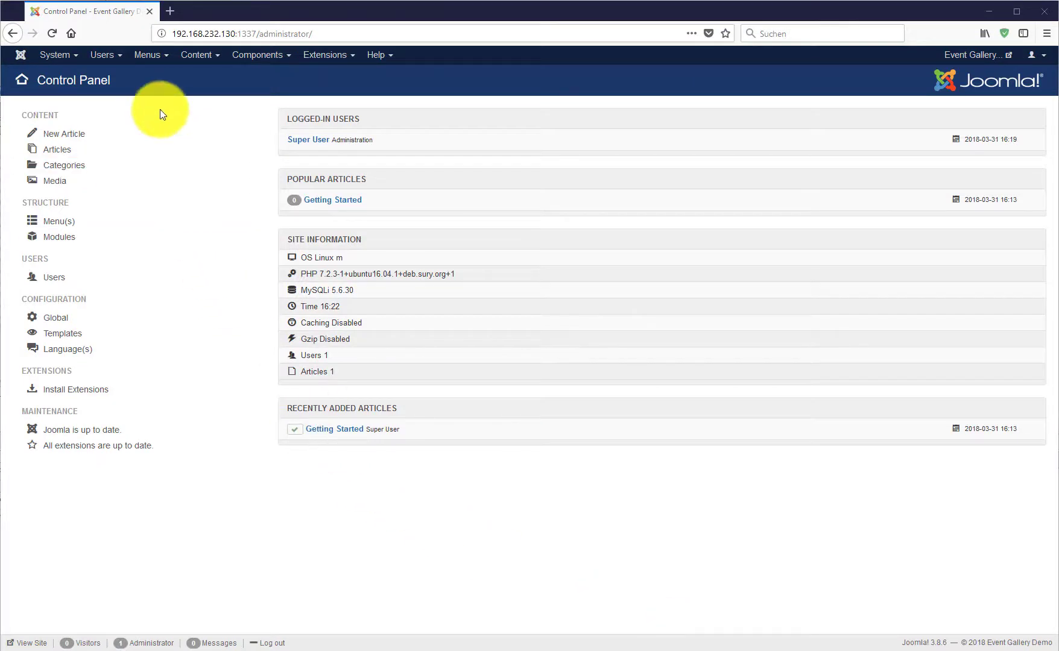
- Open Menus > Main Menu and start a new menu item
{"action": "left_click", "coordinate": [147, 54]}
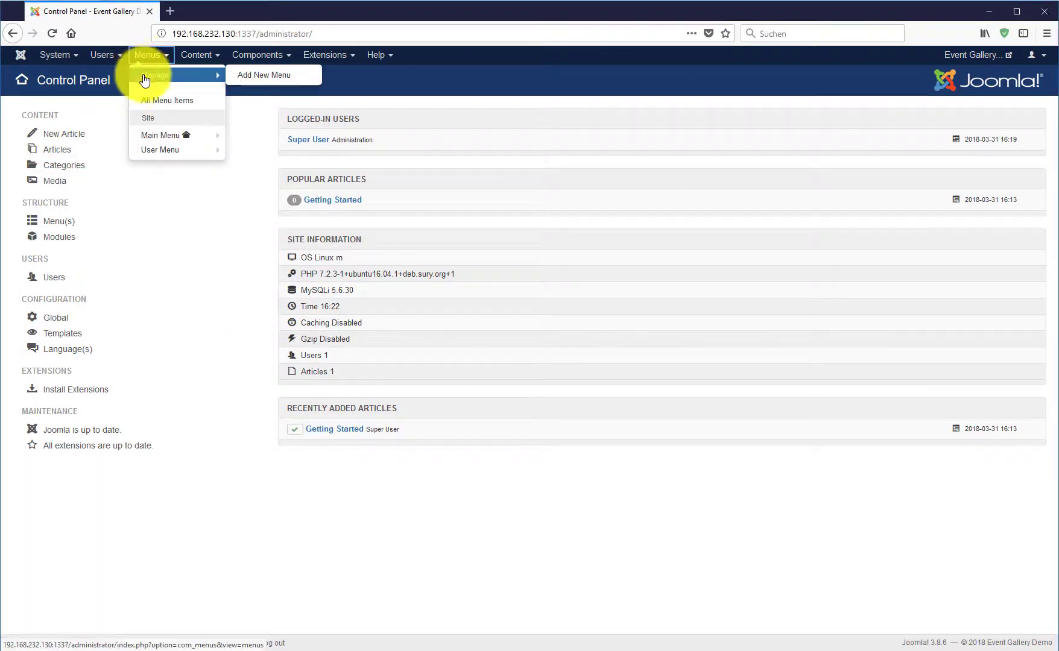
{"action": "left_click", "coordinate": [161, 135]}
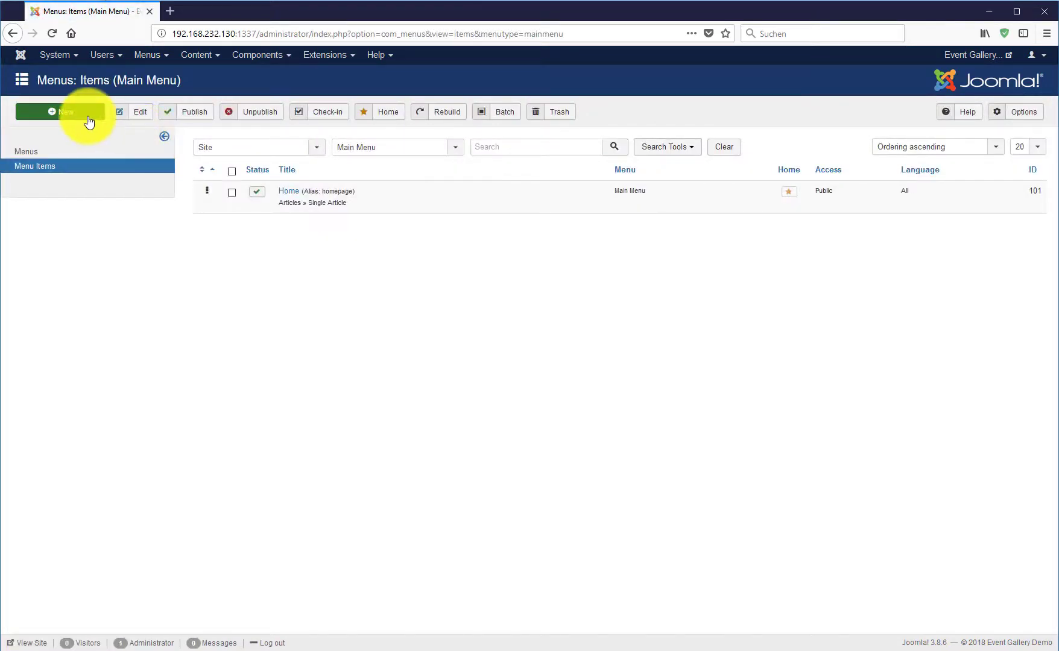
{"action": "left_click", "coordinate": [60, 111]}
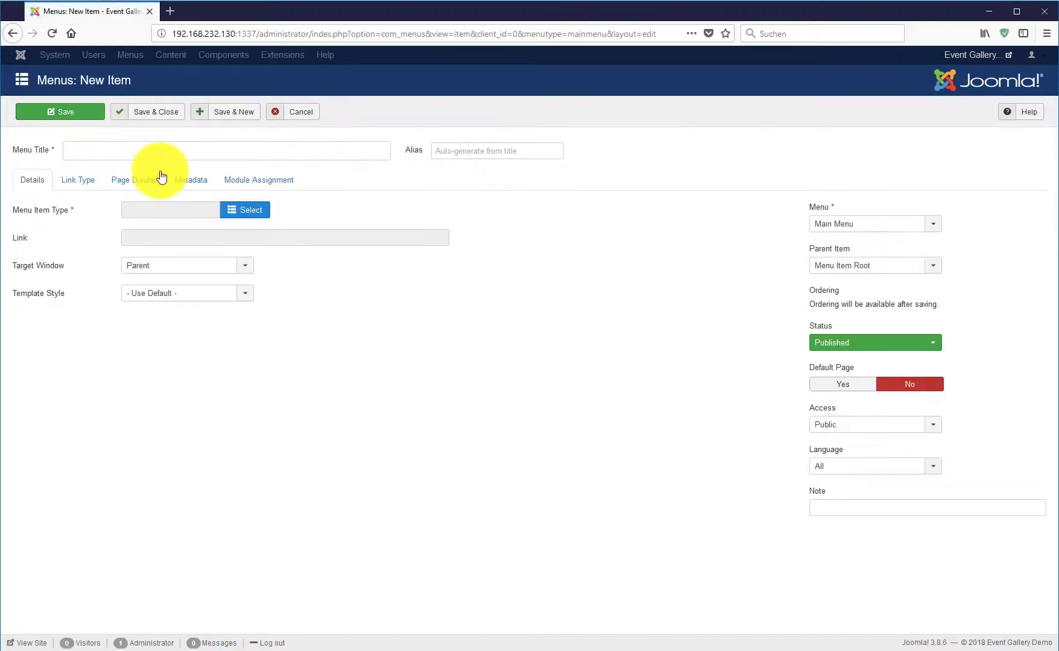
- Make the menu item an Eventgallery Events - List titled 'Gallery' and save it
{"action": "left_click", "coordinate": [245, 210]}
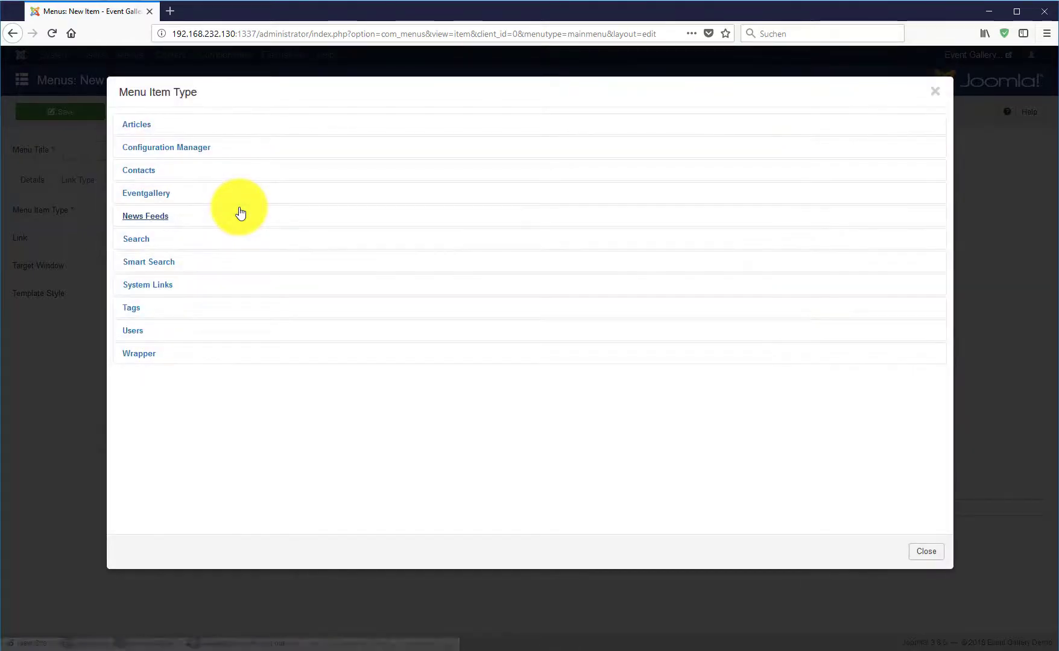
{"action": "left_click", "coordinate": [146, 195]}
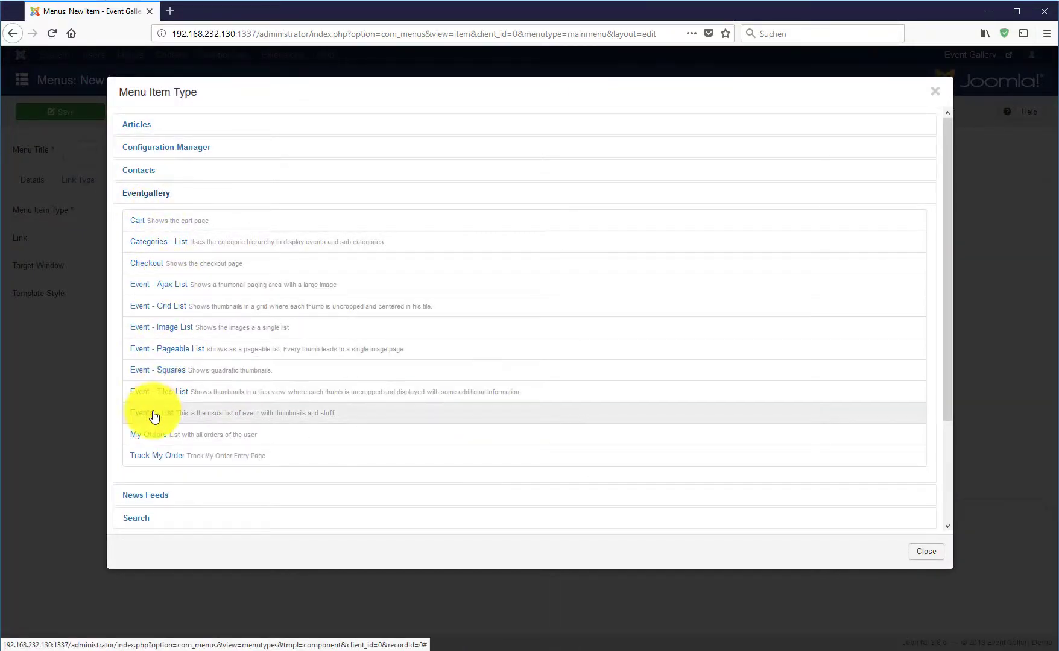
{"action": "left_click", "coordinate": [155, 414]}
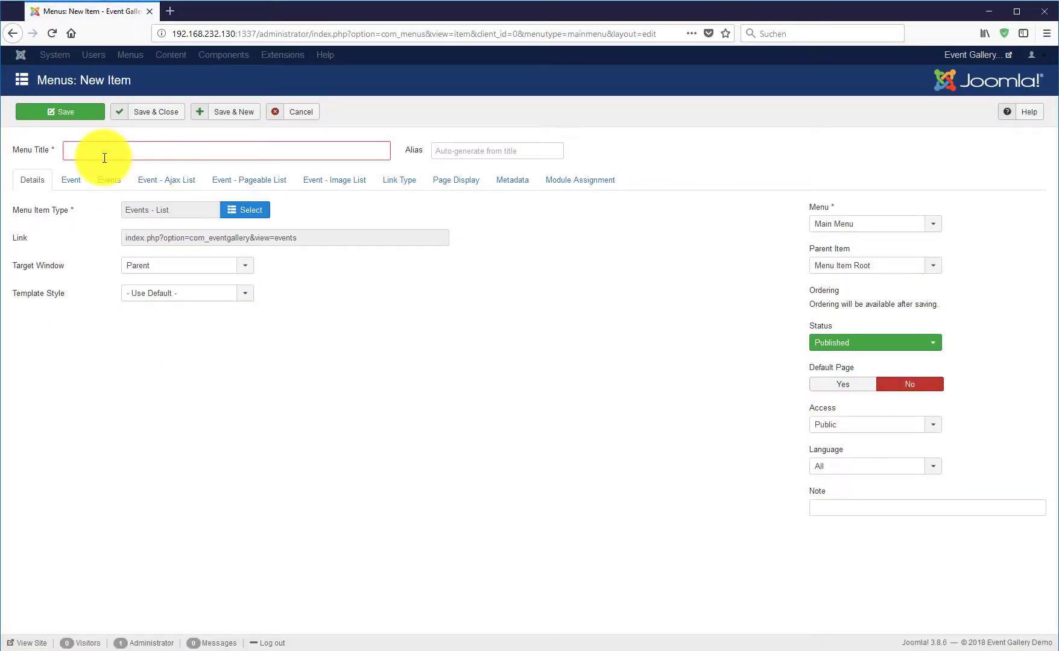
{"action": "type", "text": "Gallery"}
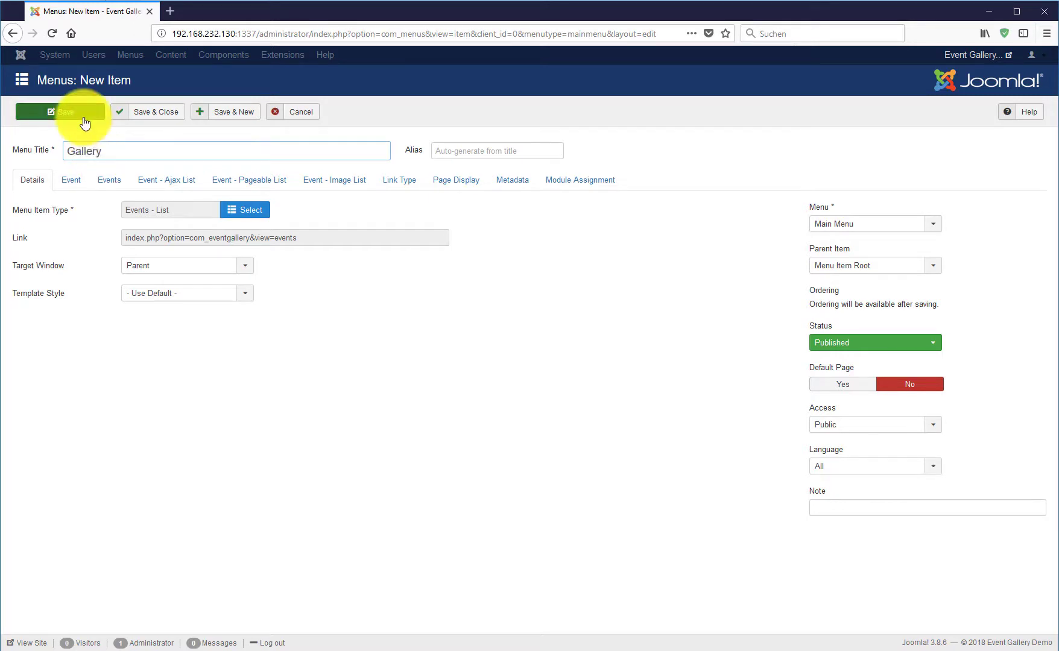
{"action": "left_click", "coordinate": [60, 111]}
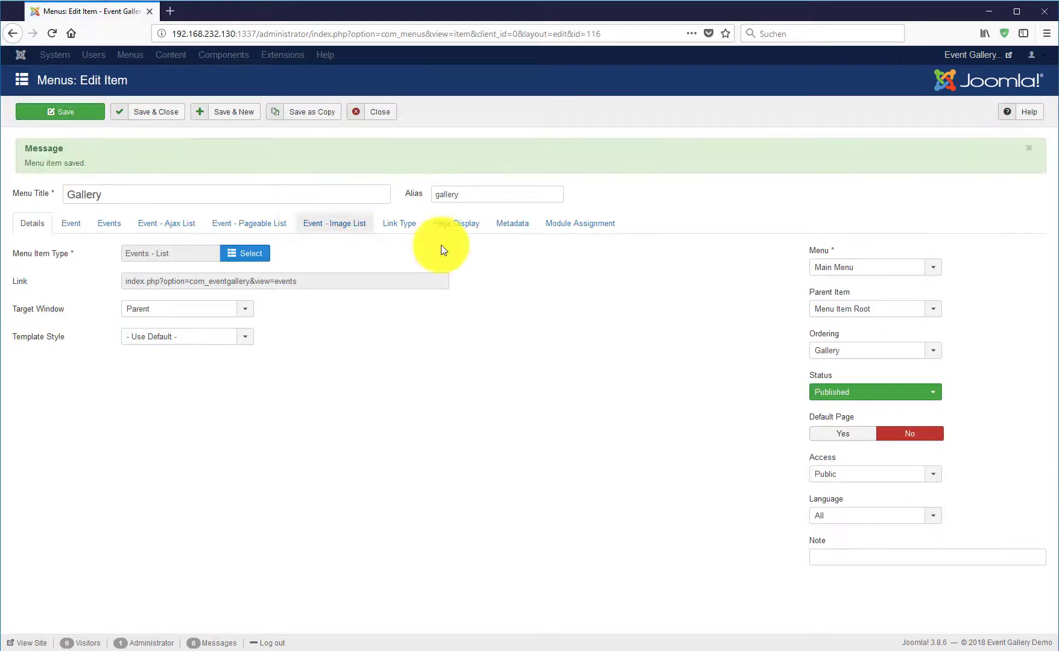
{"action": "mouse_move", "coordinate": [971, 54]}
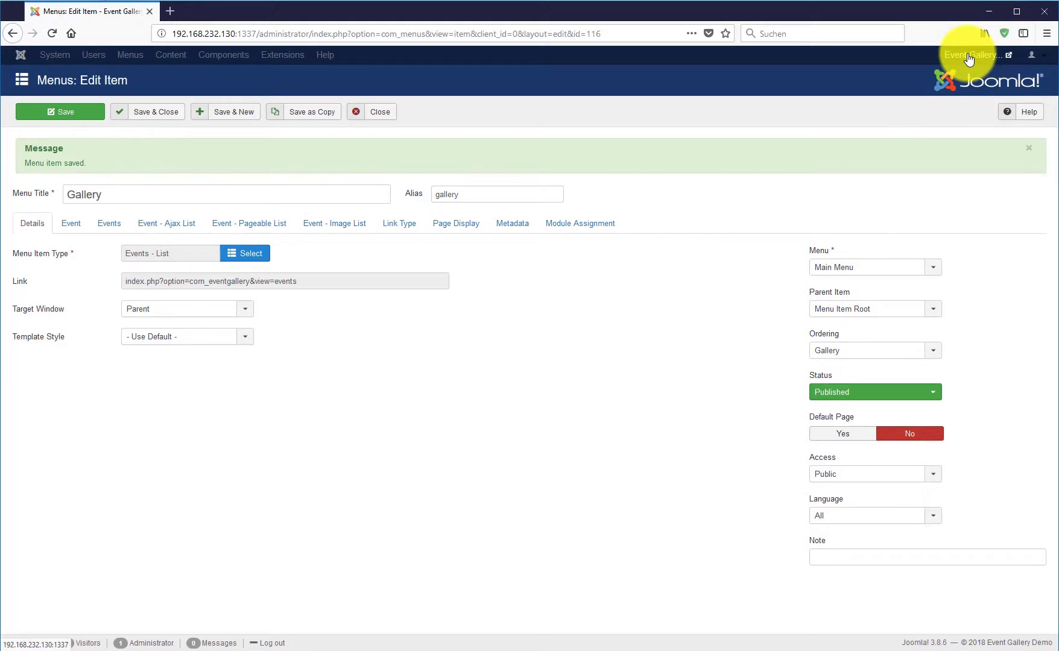
- View the public Gallery page and enter the My Demo Album event
{"action": "left_click", "coordinate": [968, 55]}
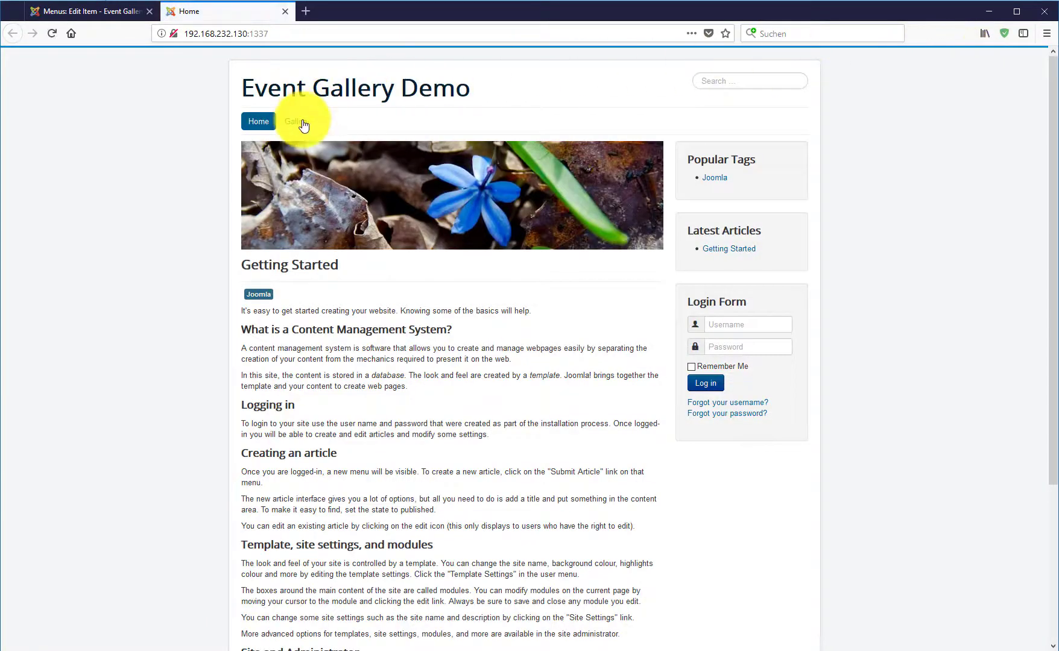
{"action": "left_click", "coordinate": [301, 122]}
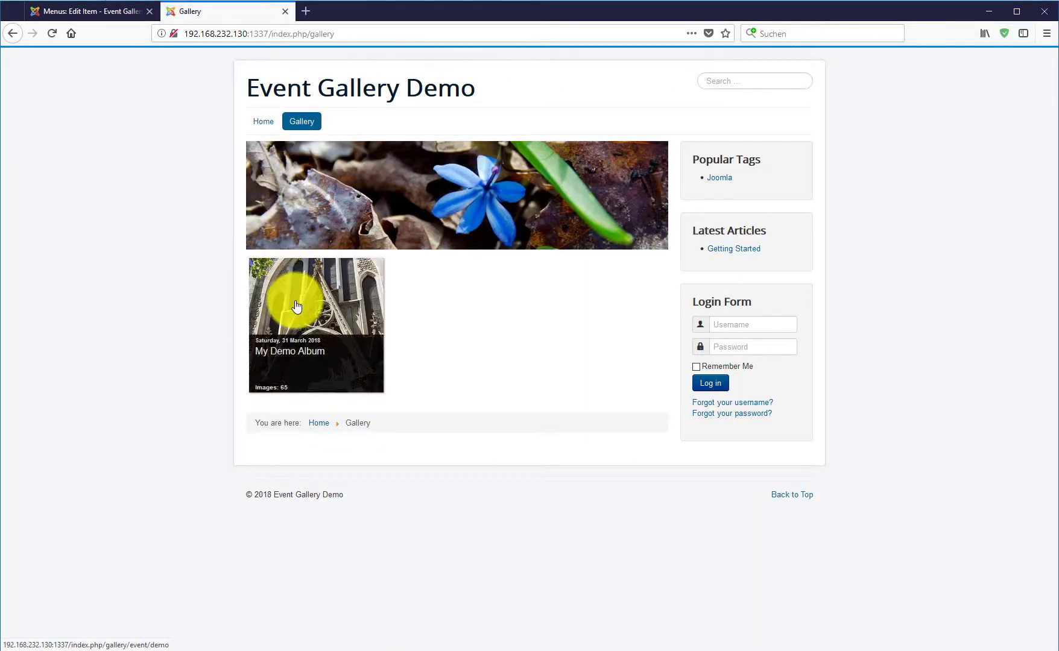
{"action": "left_click", "coordinate": [315, 305]}
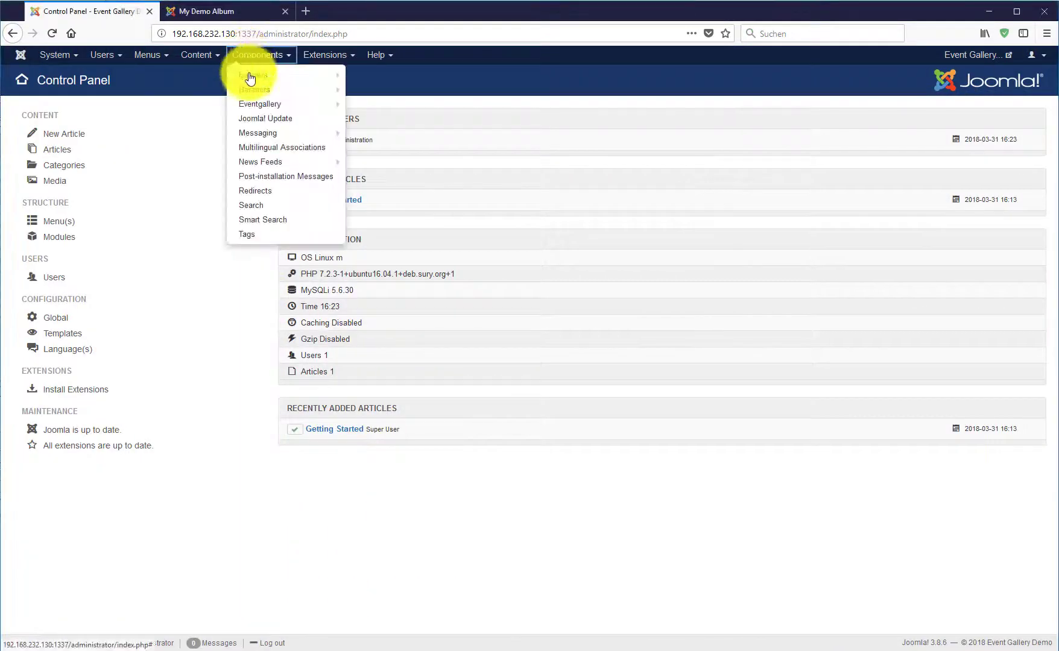
- Create and save a new Event Gallery category named Travel, then return to the events list
{"action": "left_click", "coordinate": [259, 104]}
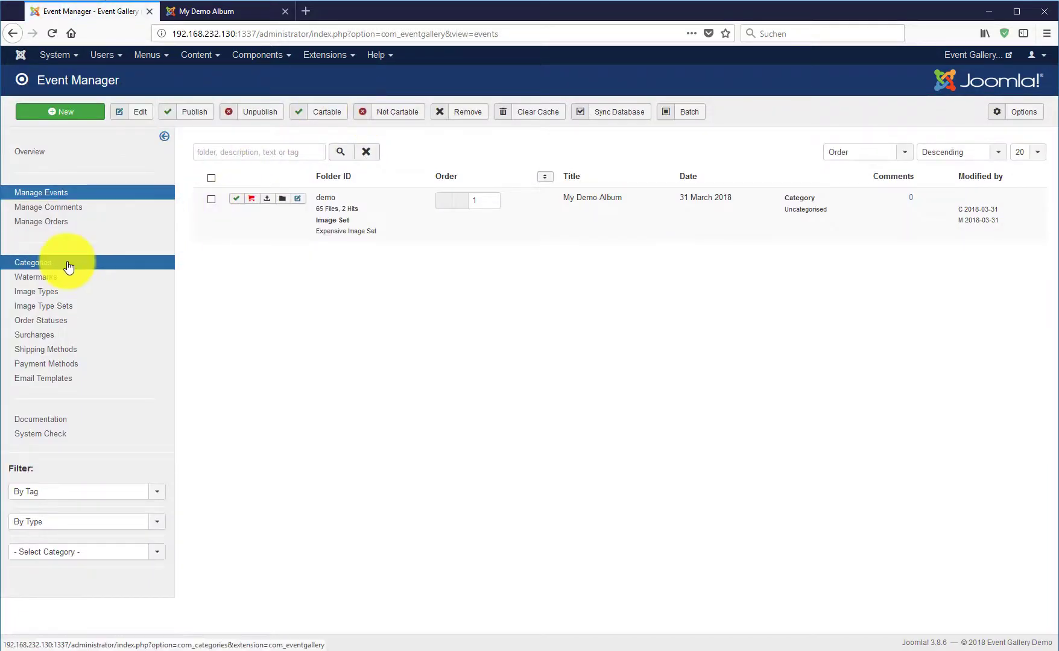
{"action": "left_click", "coordinate": [32, 261]}
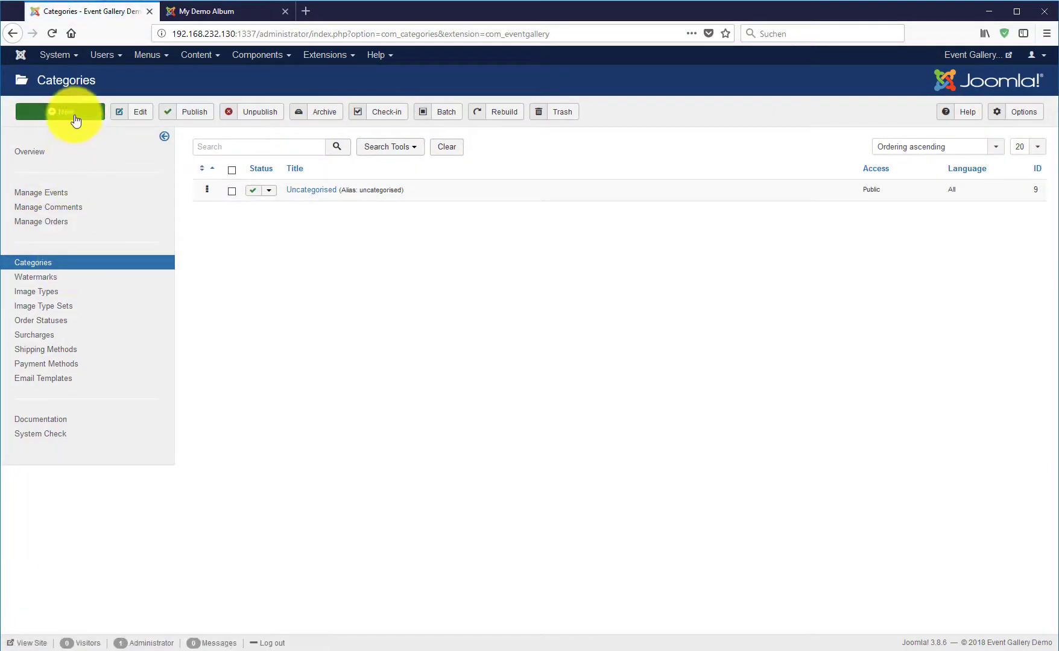
{"action": "left_click", "coordinate": [59, 111]}
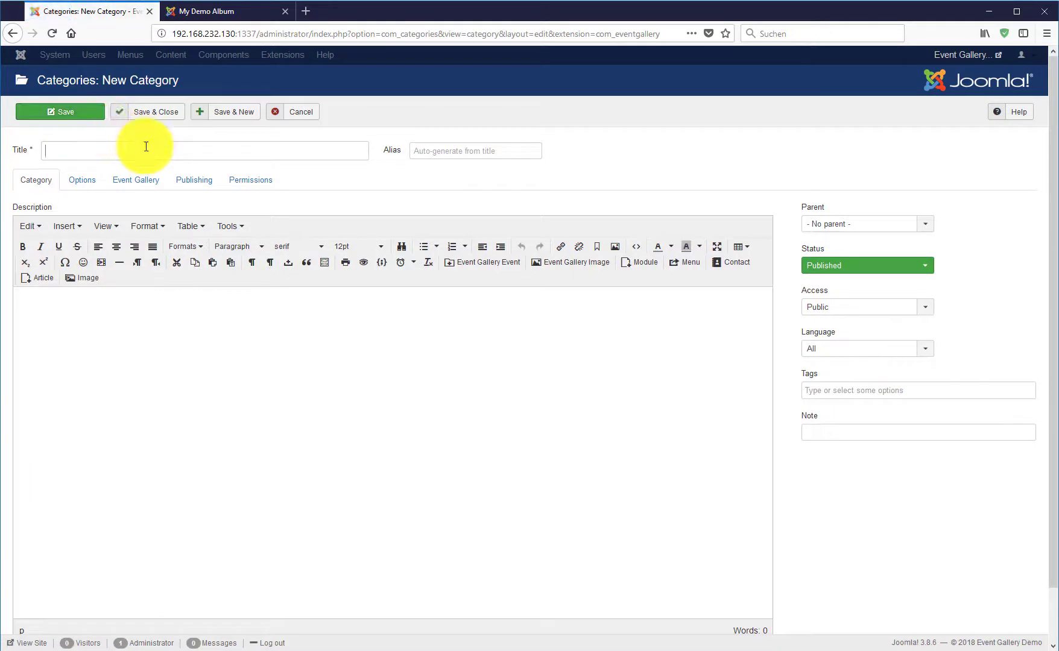
{"action": "type", "text": "Travel"}
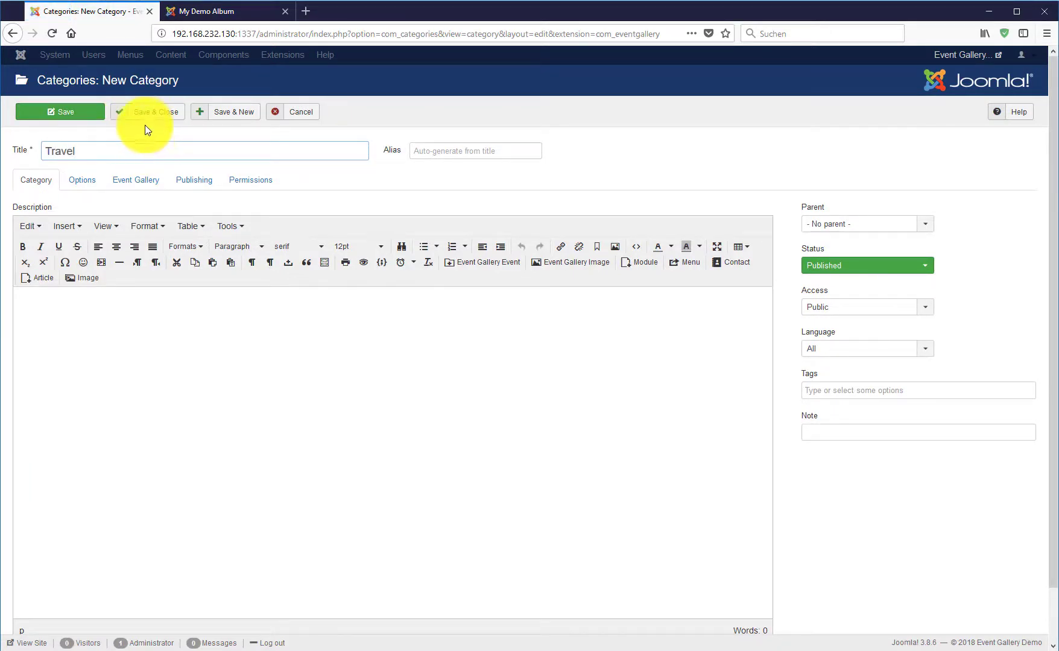
{"action": "left_click", "coordinate": [147, 111]}
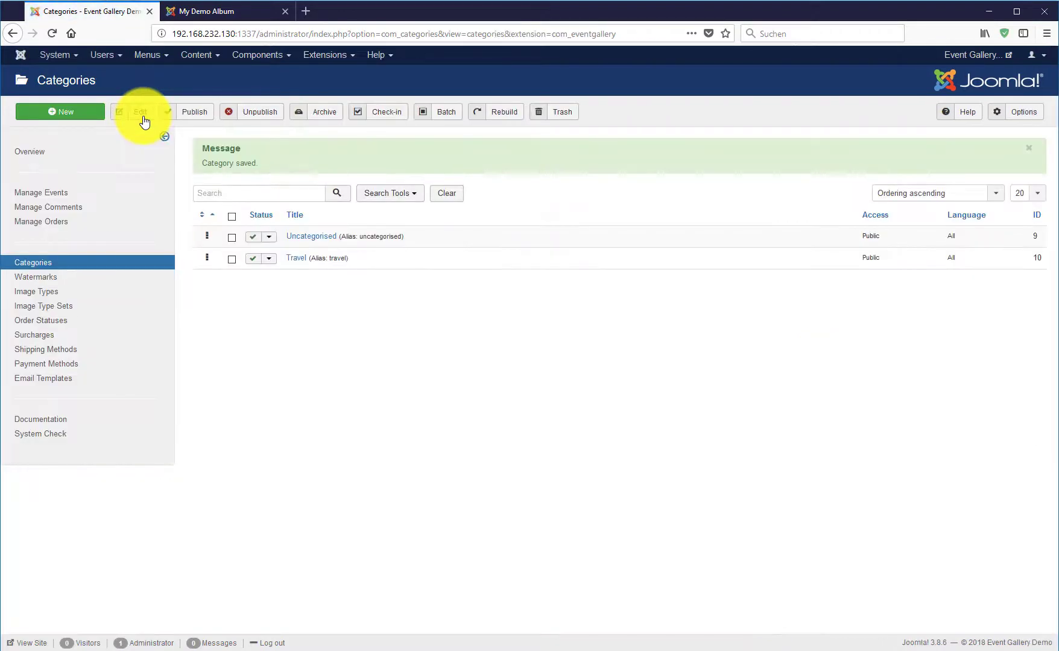
{"action": "left_click", "coordinate": [41, 193]}
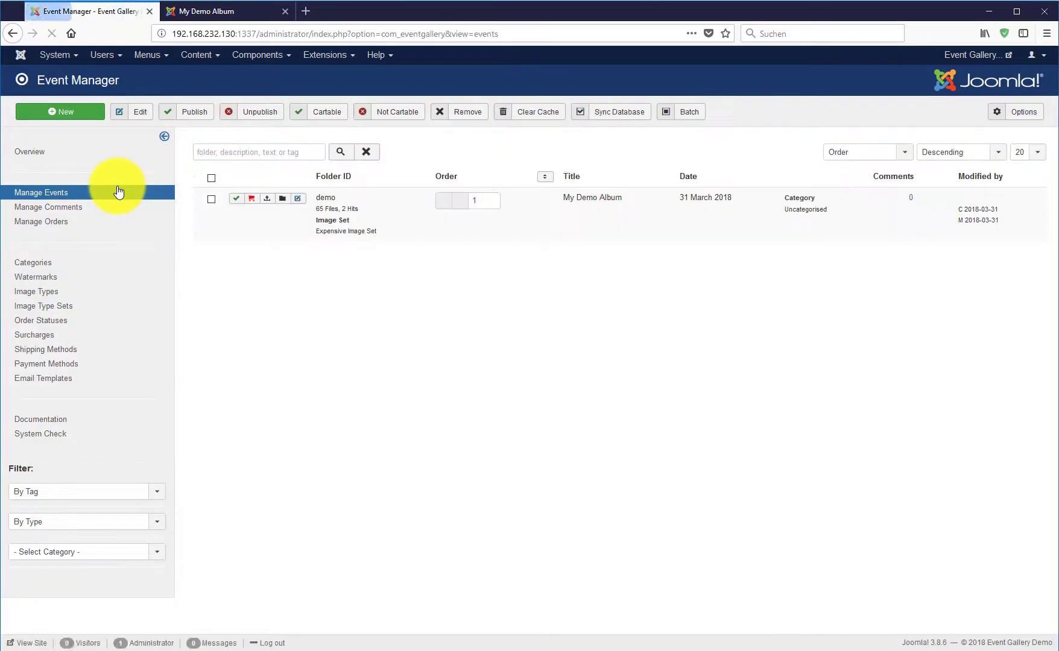
- Assign My Demo Album to the Travel category, save it, and go to the Main Menu items
{"action": "left_click", "coordinate": [297, 198]}
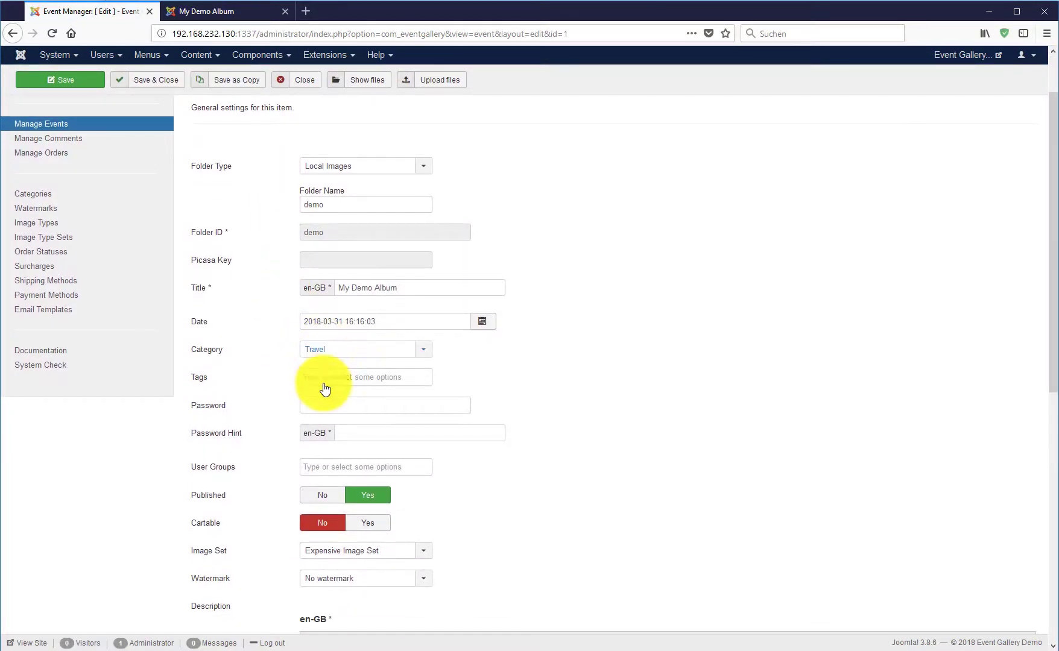
{"action": "left_click", "coordinate": [60, 79]}
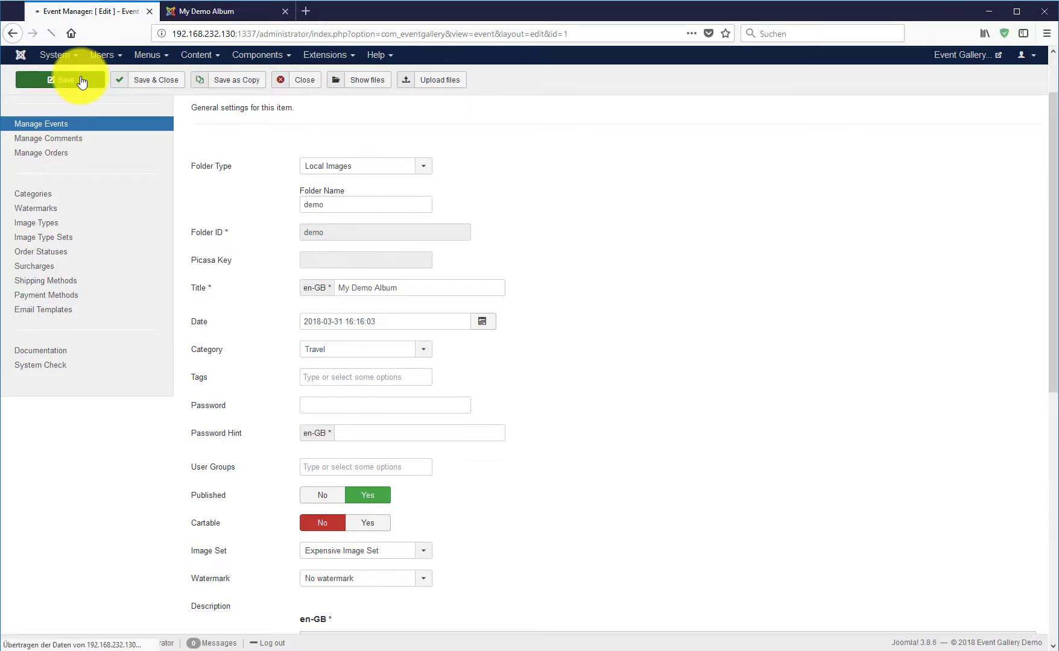
{"action": "left_click", "coordinate": [59, 80]}
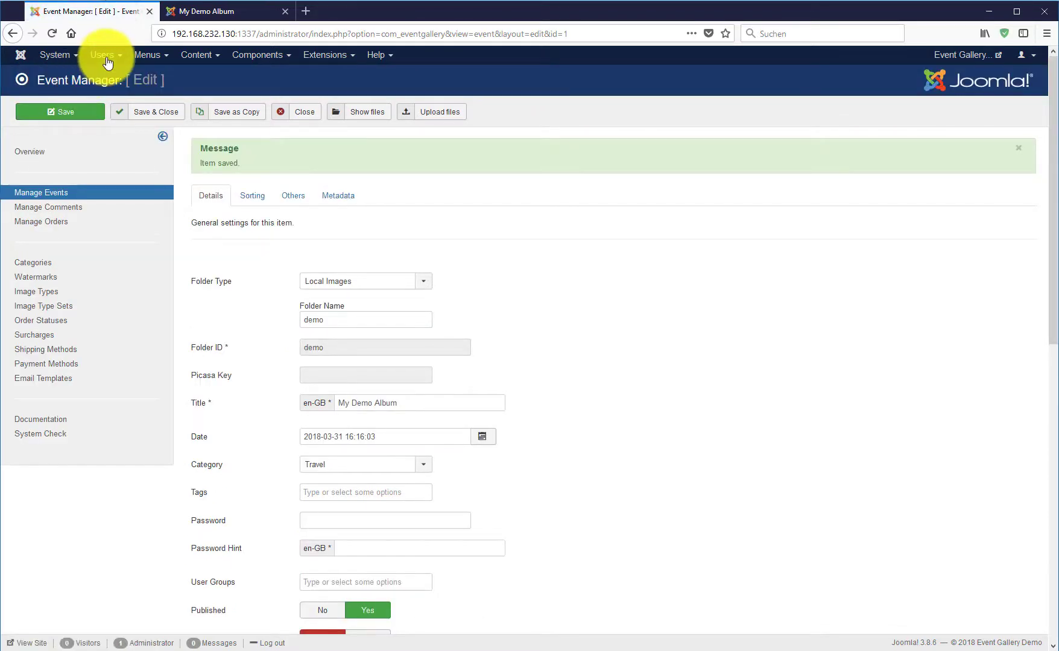
{"action": "left_click", "coordinate": [149, 54]}
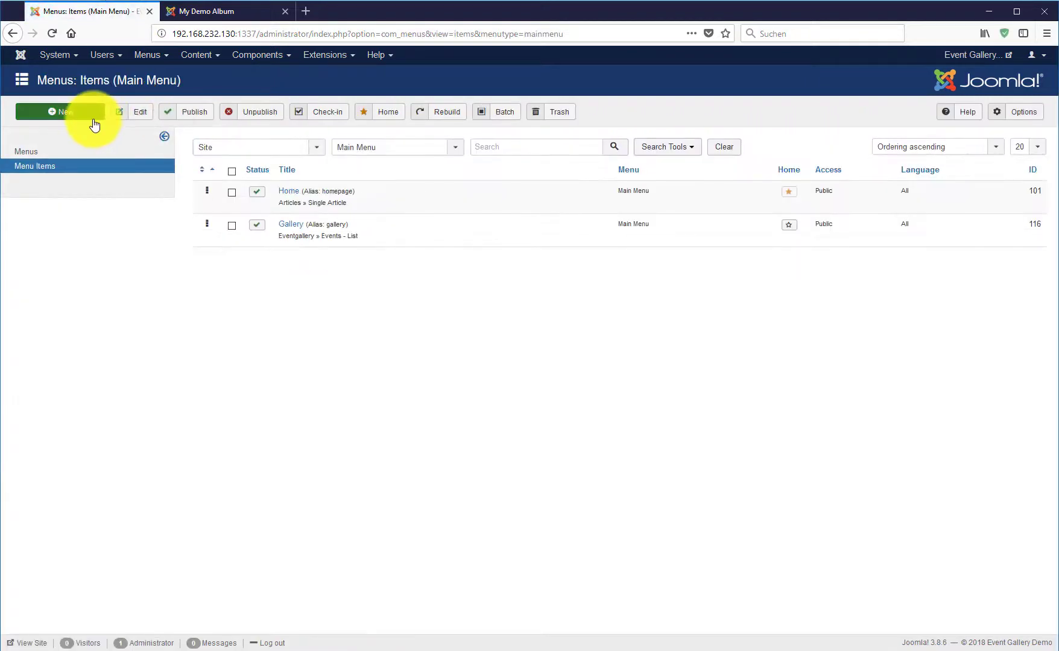
- Start a new Main Menu item of type Eventgallery > Categories - List
{"action": "left_click", "coordinate": [59, 111]}
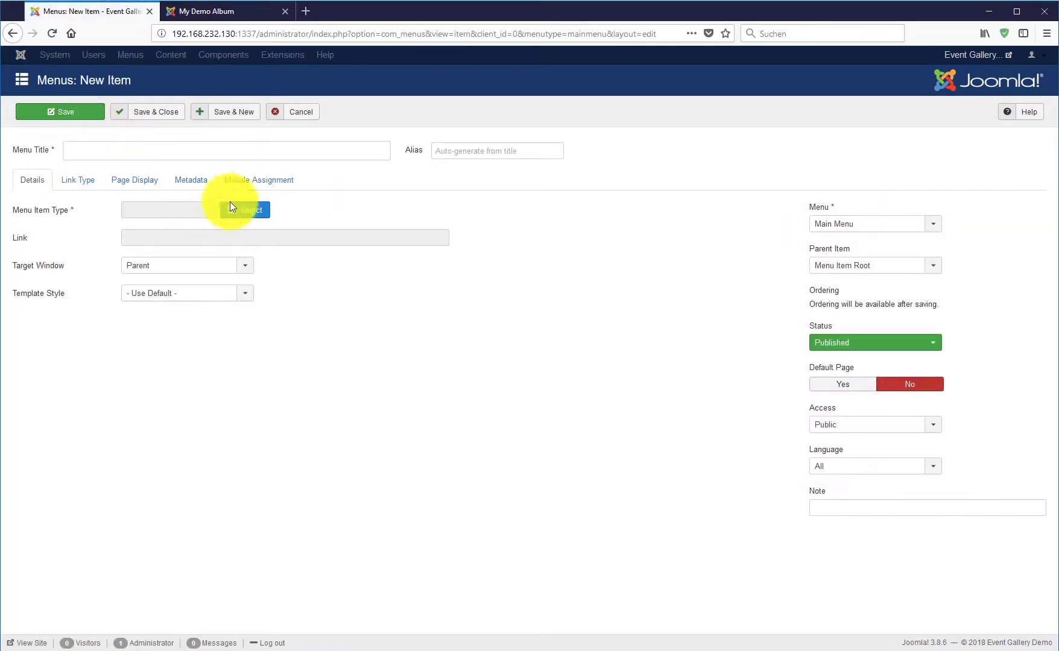
{"action": "left_click", "coordinate": [246, 210]}
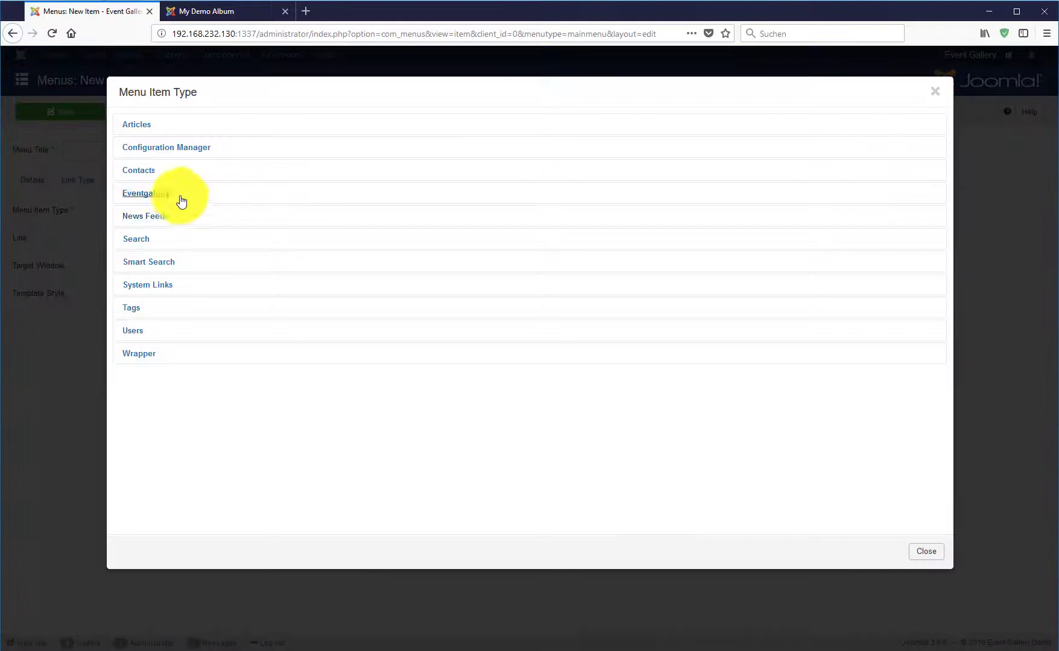
{"action": "left_click", "coordinate": [146, 193]}
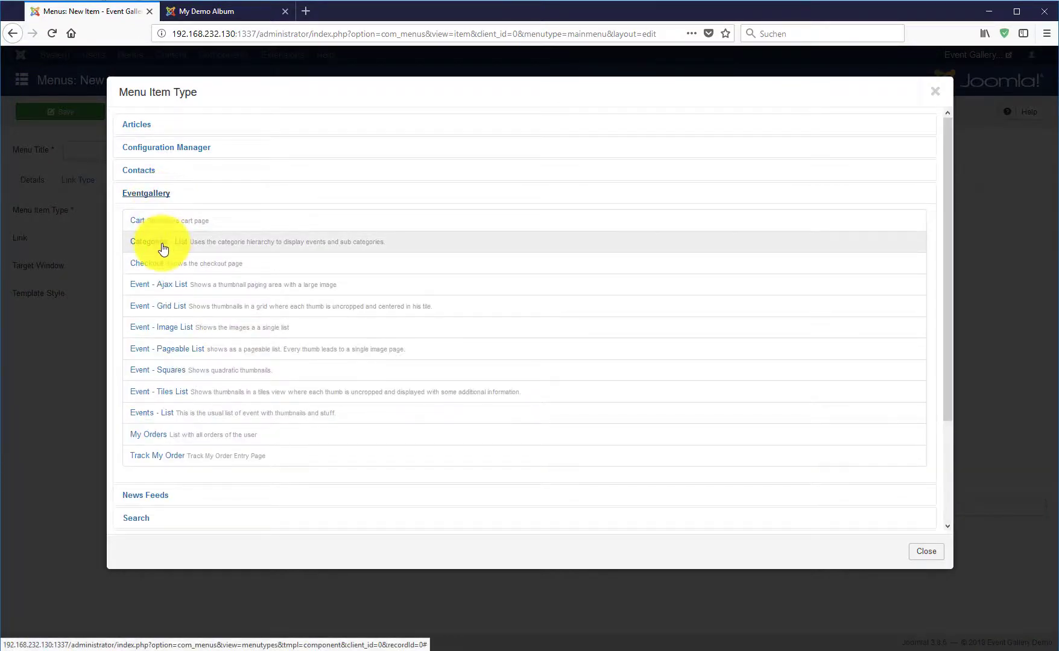
{"action": "left_click", "coordinate": [156, 243]}
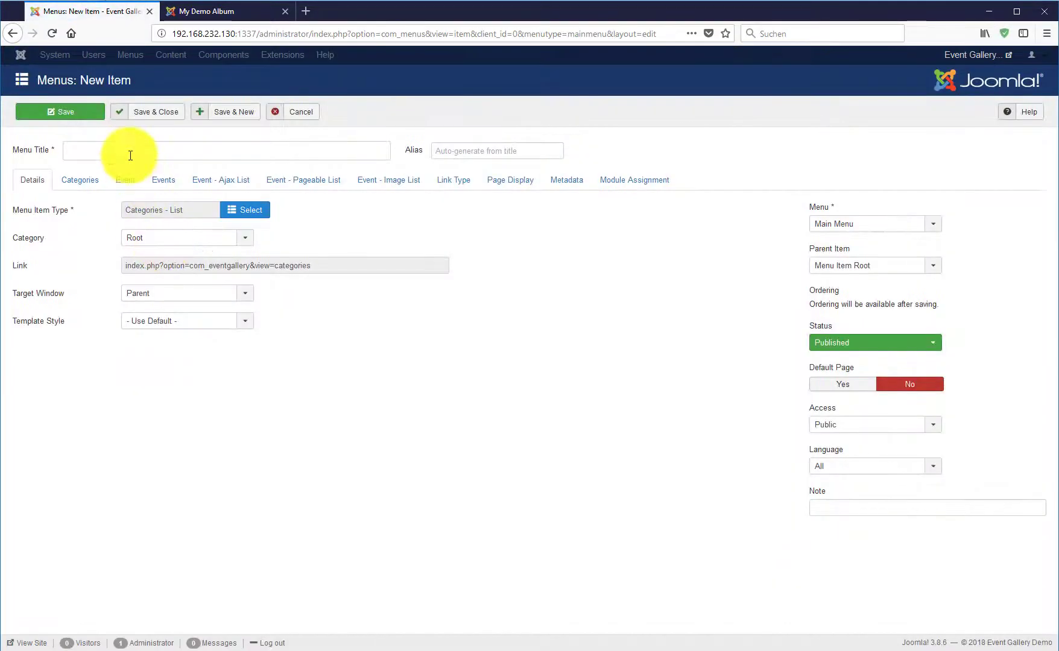
- Title the item 'Gallery - Categories' and save it
{"action": "type", "text": "Gallery - G"}
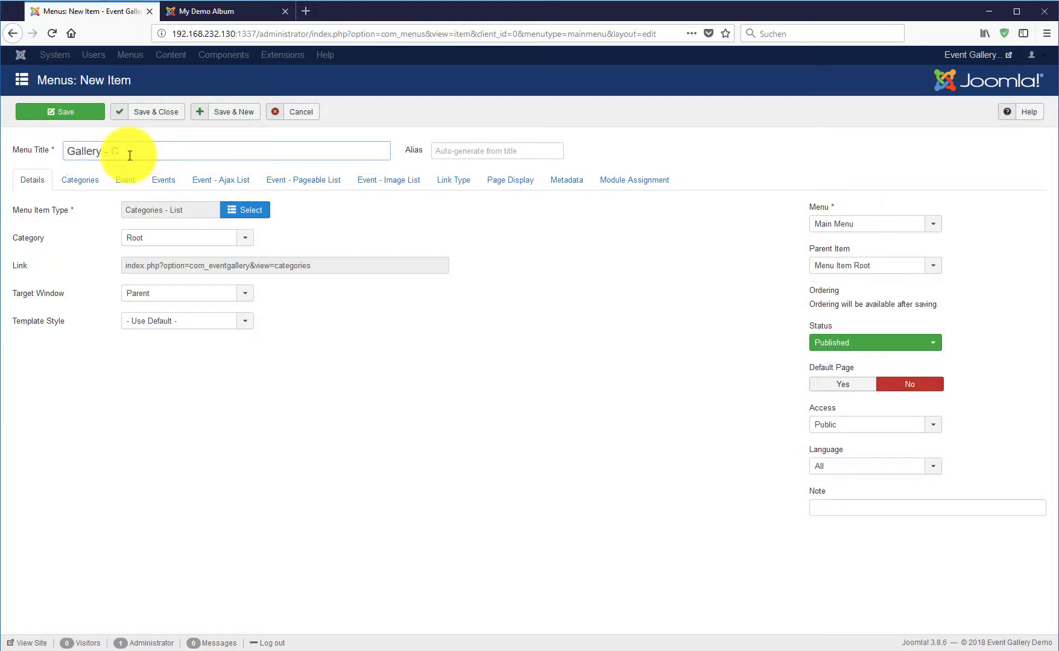
{"action": "type", "text": "Categories"}
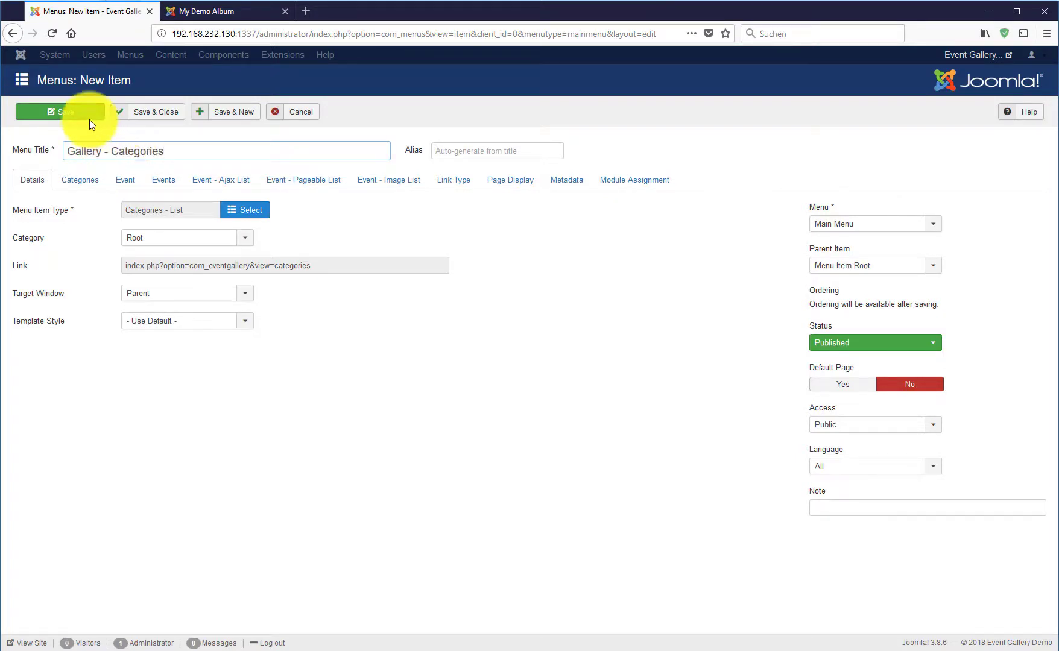
{"action": "left_click", "coordinate": [61, 111]}
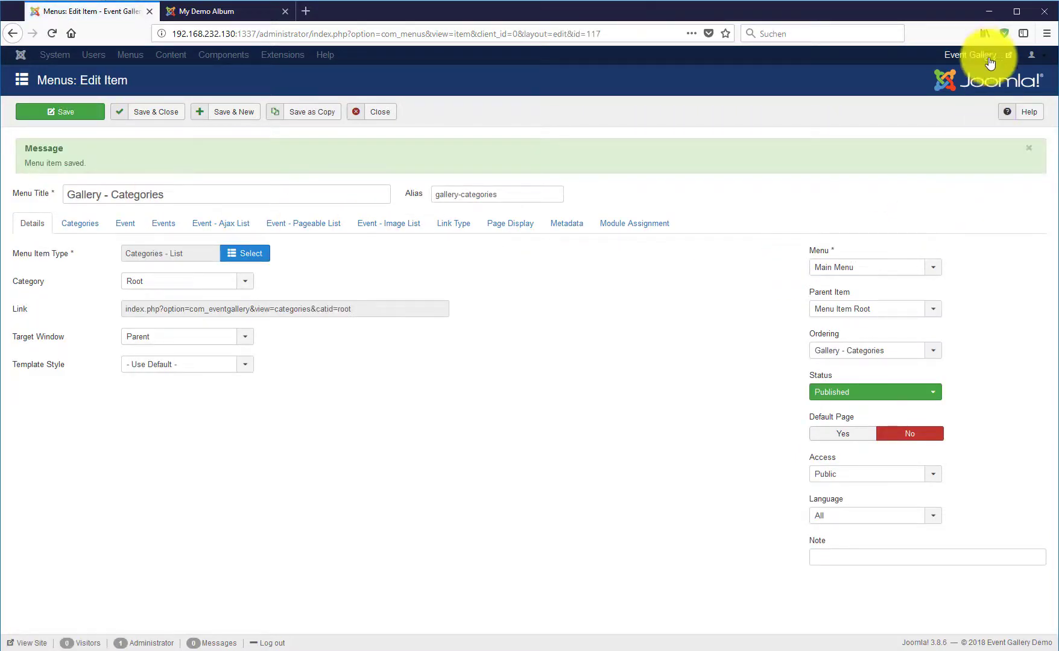
{"action": "left_click", "coordinate": [971, 54]}
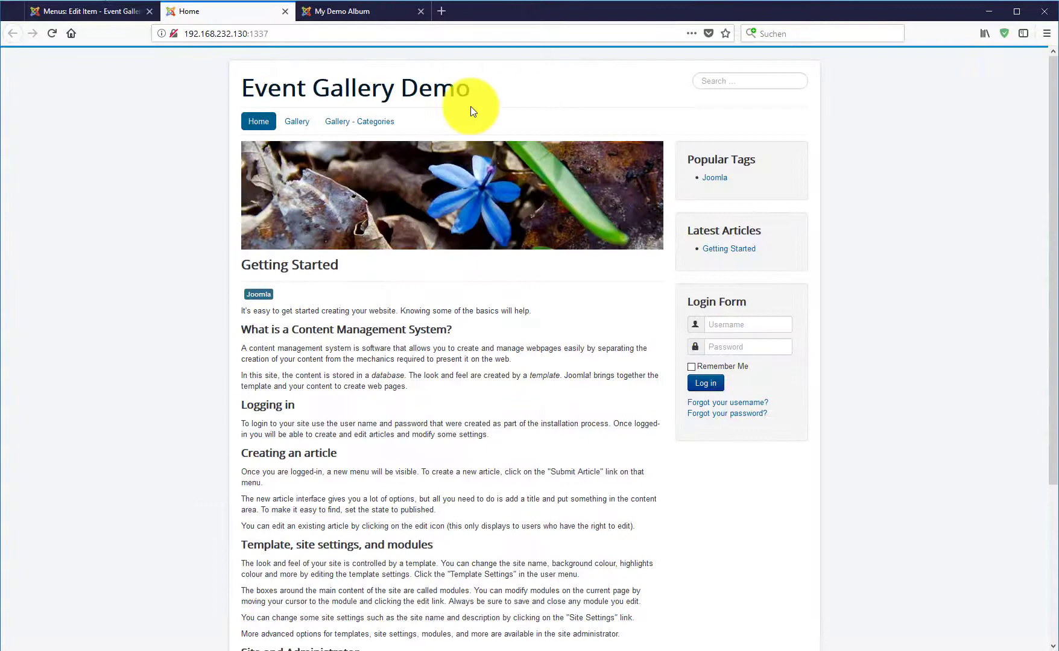
{"action": "left_click", "coordinate": [359, 122]}
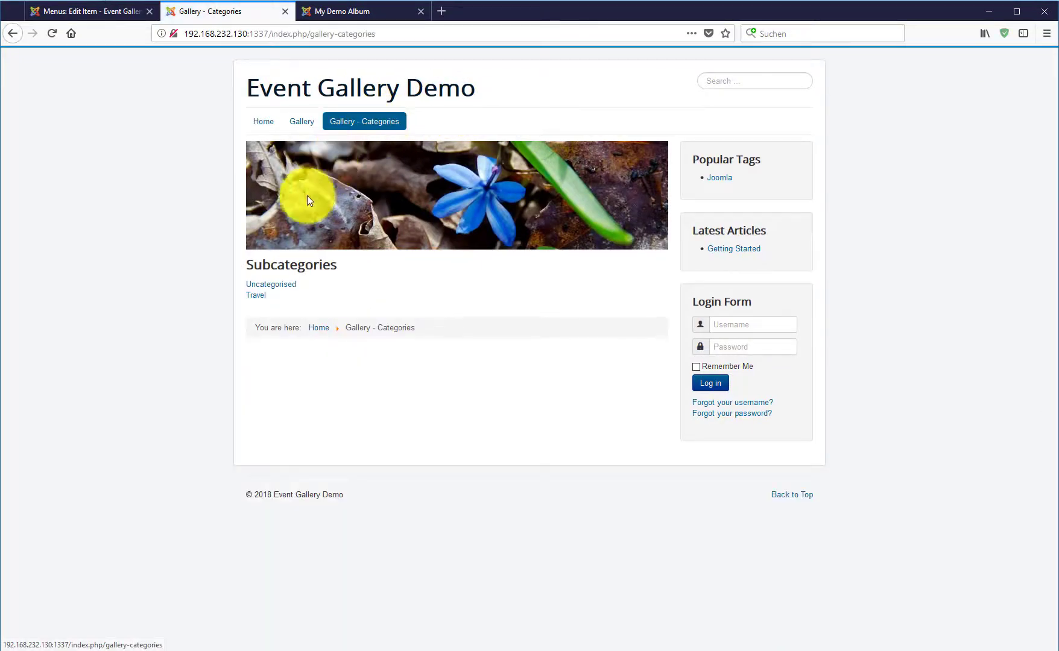
{"action": "left_click", "coordinate": [255, 295]}
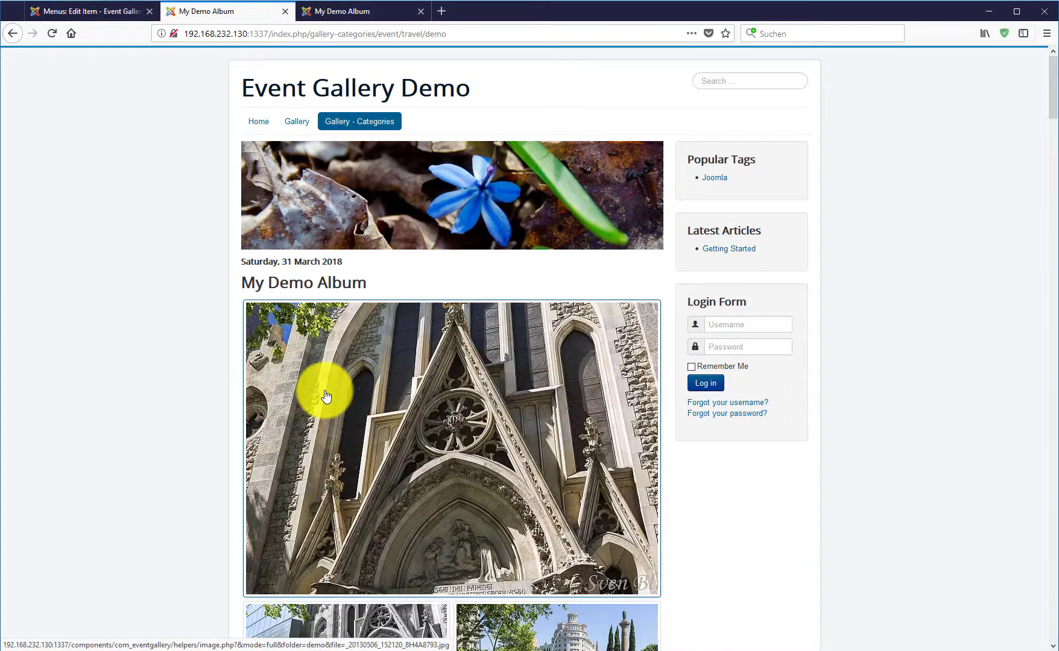
{"action": "mouse_move", "coordinate": [299, 324]}
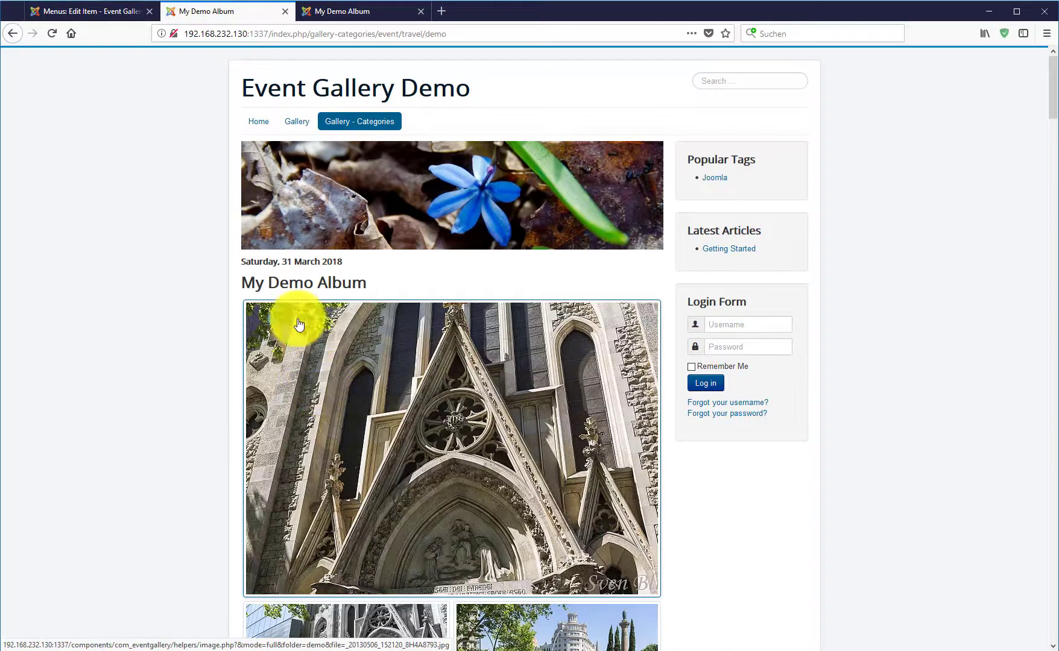
{"action": "left_click", "coordinate": [88, 11]}
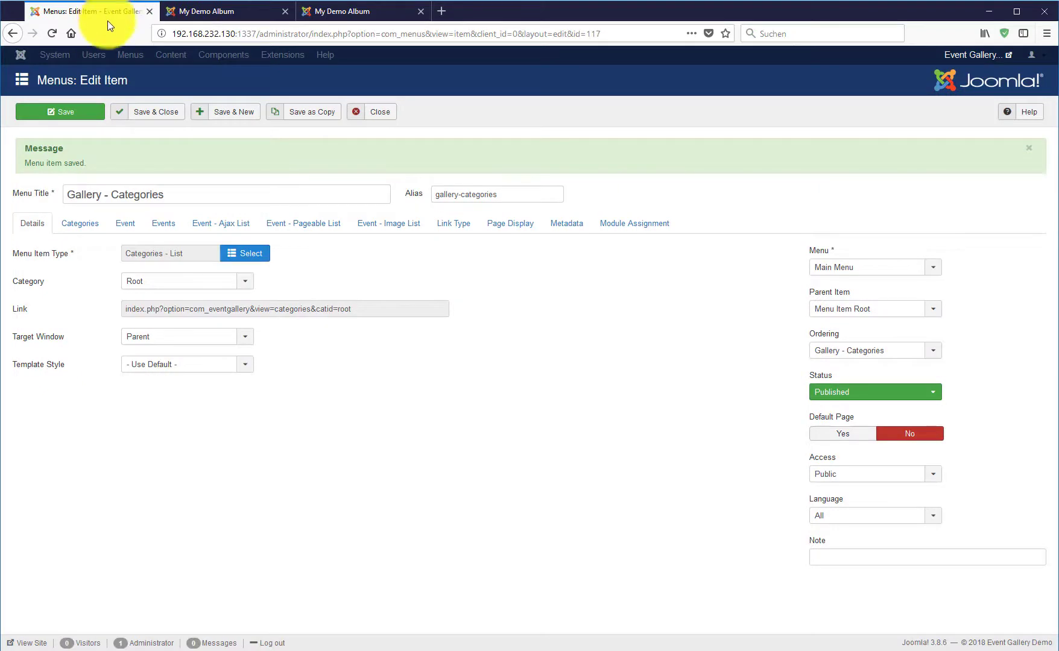
- Set the Category List Layout to Tiles and save & close the menu item
{"action": "left_click", "coordinate": [79, 223]}
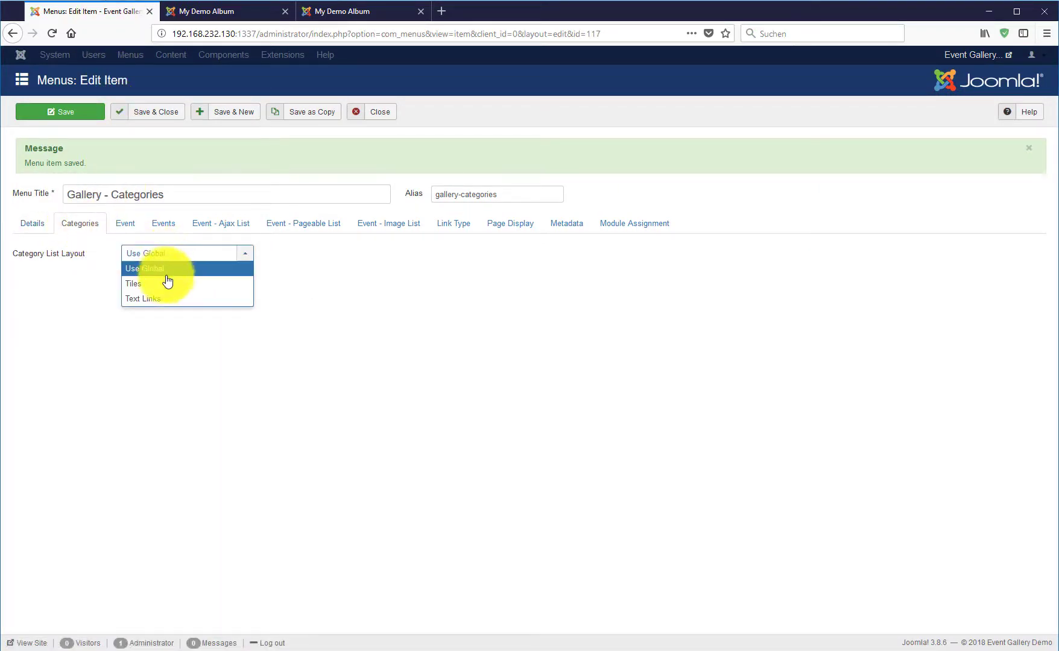
{"action": "left_click", "coordinate": [133, 284]}
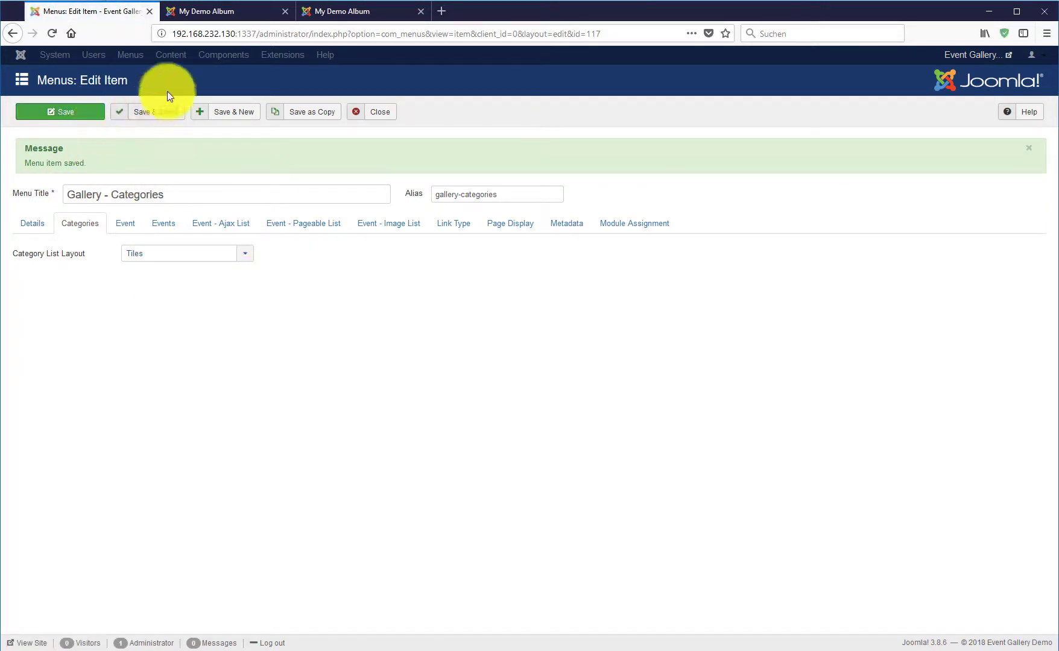
{"action": "left_click", "coordinate": [226, 11]}
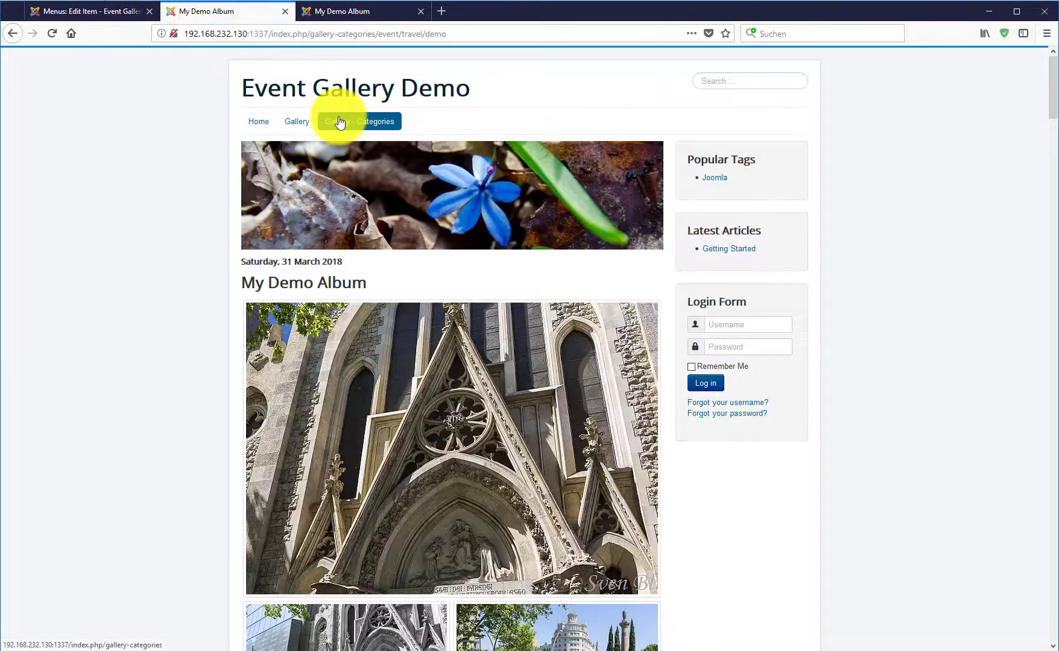
- View the Gallery - Categories page on the site and enter the Travel tile
{"action": "left_click", "coordinate": [363, 122]}
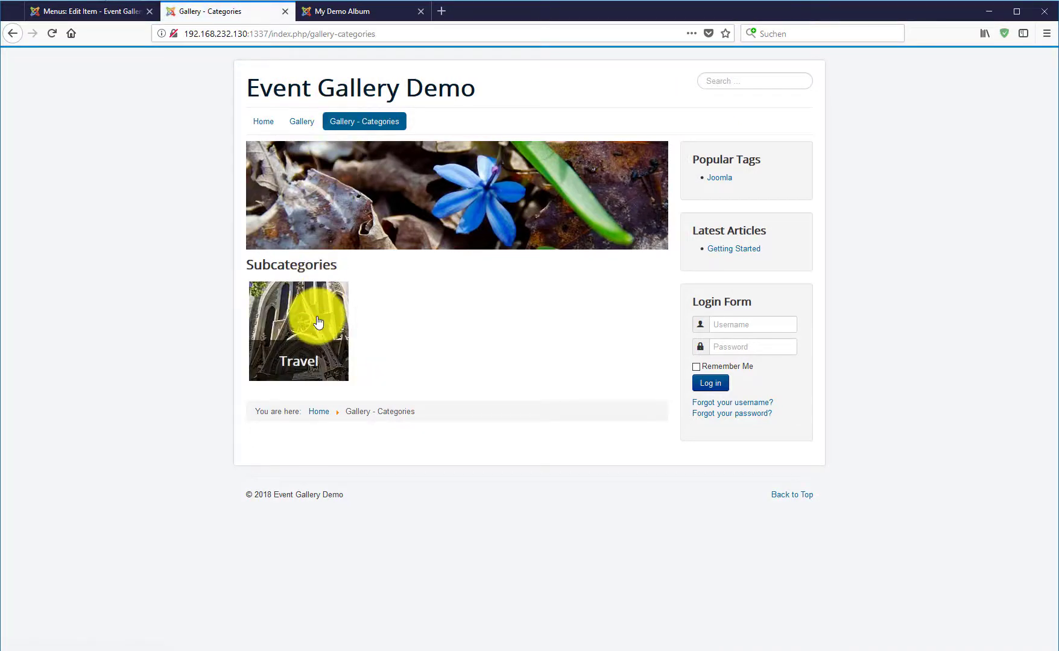
{"action": "left_click", "coordinate": [298, 331]}
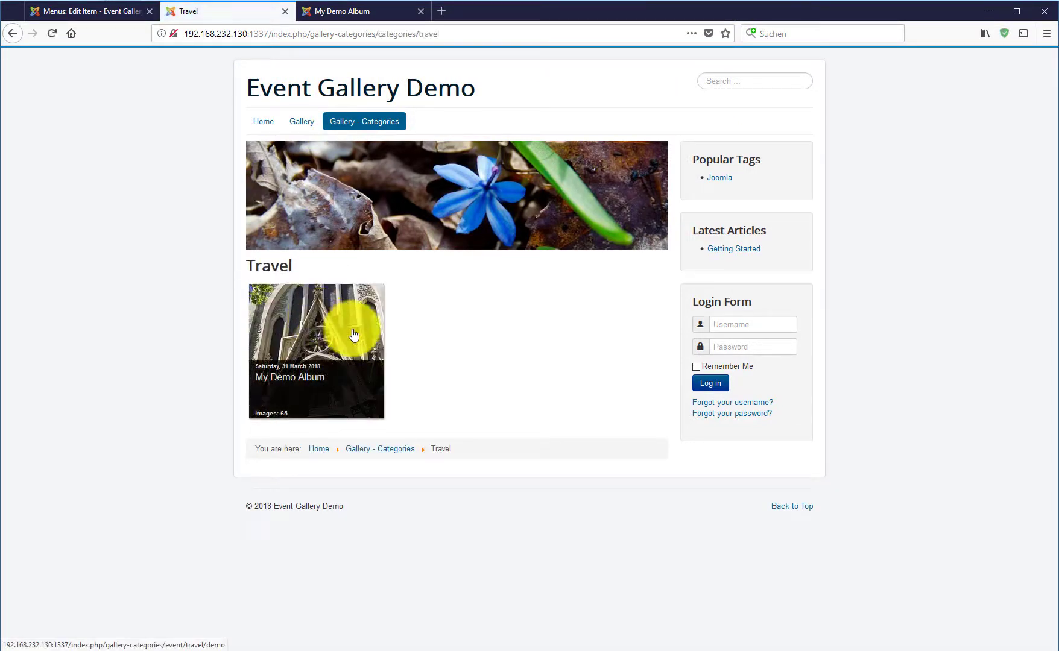